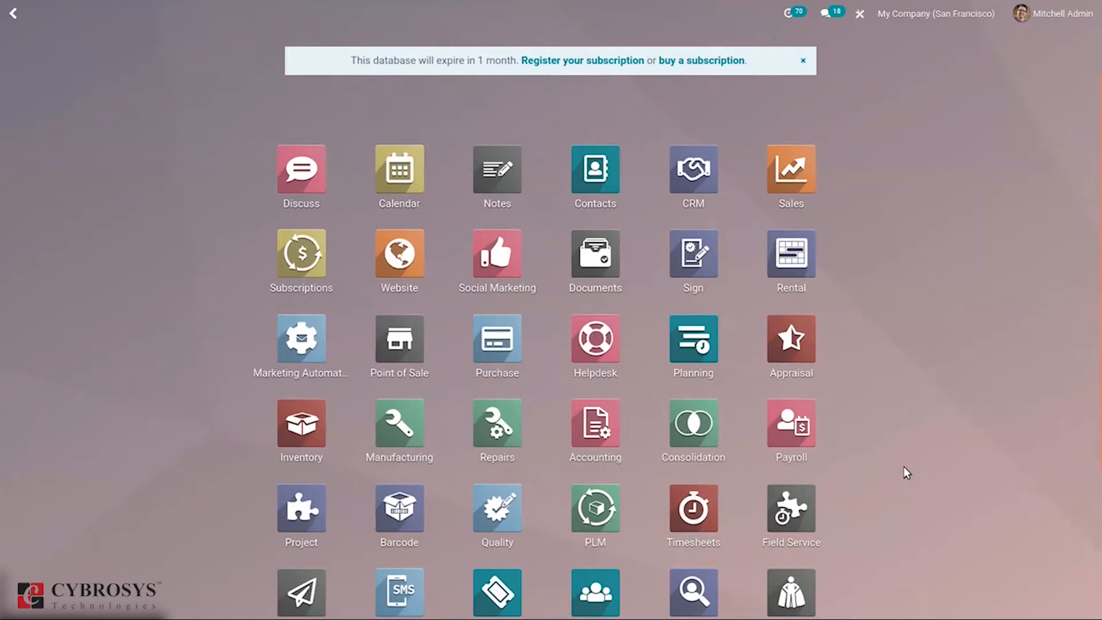
{"action": "mouse_move", "coordinate": [860, 537]}
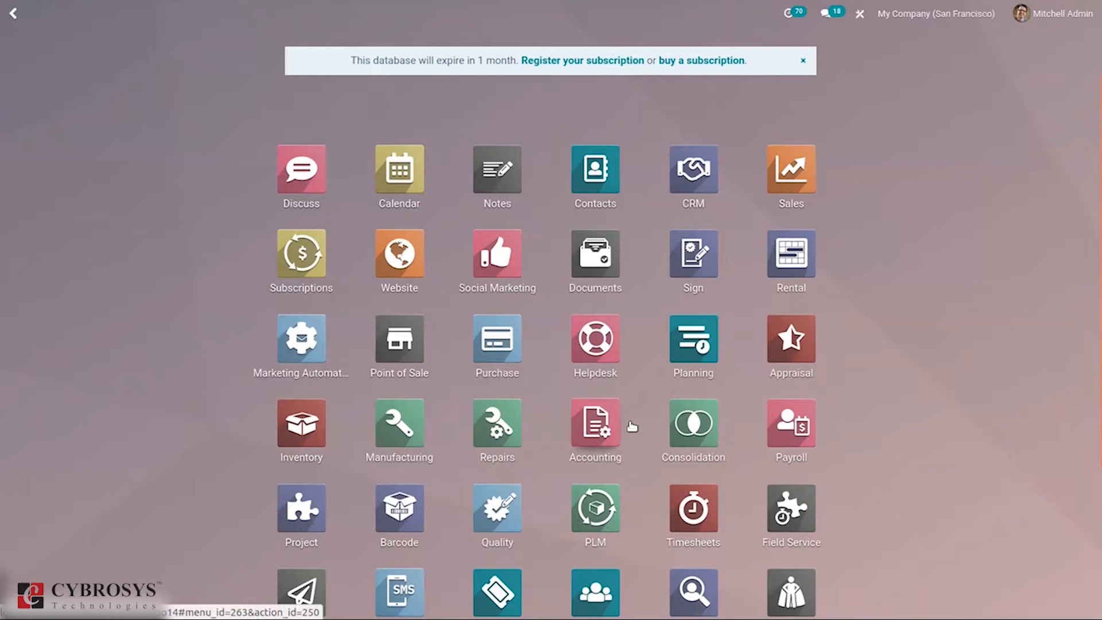
Filter the home screen apps with 're' and launch the Repairs app.
{"action": "type", "text": "re"}
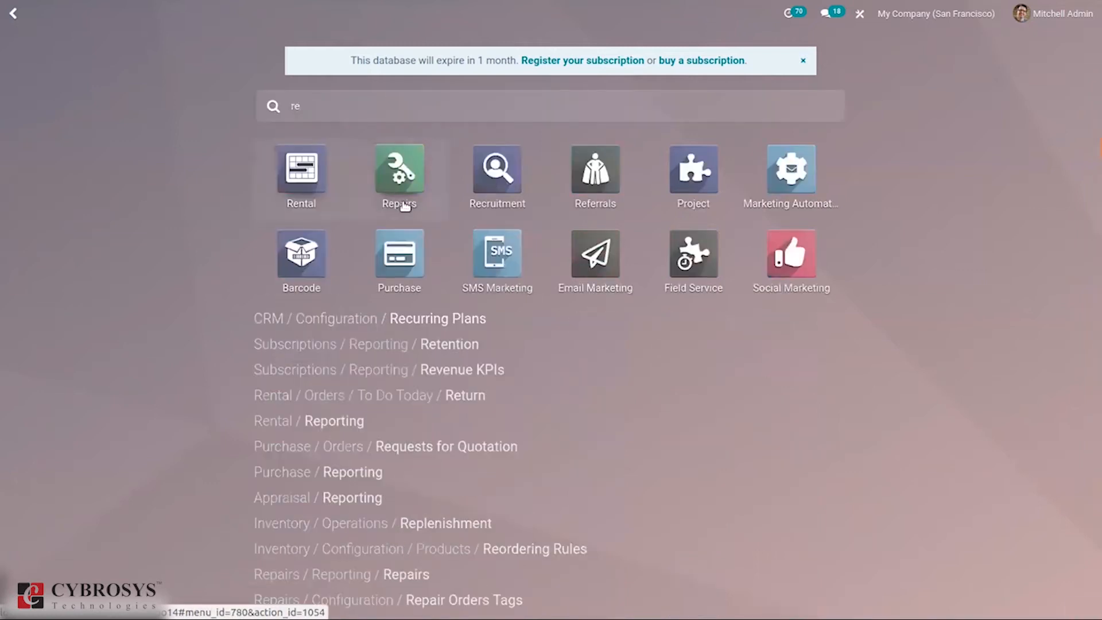
{"action": "left_click", "coordinate": [398, 171]}
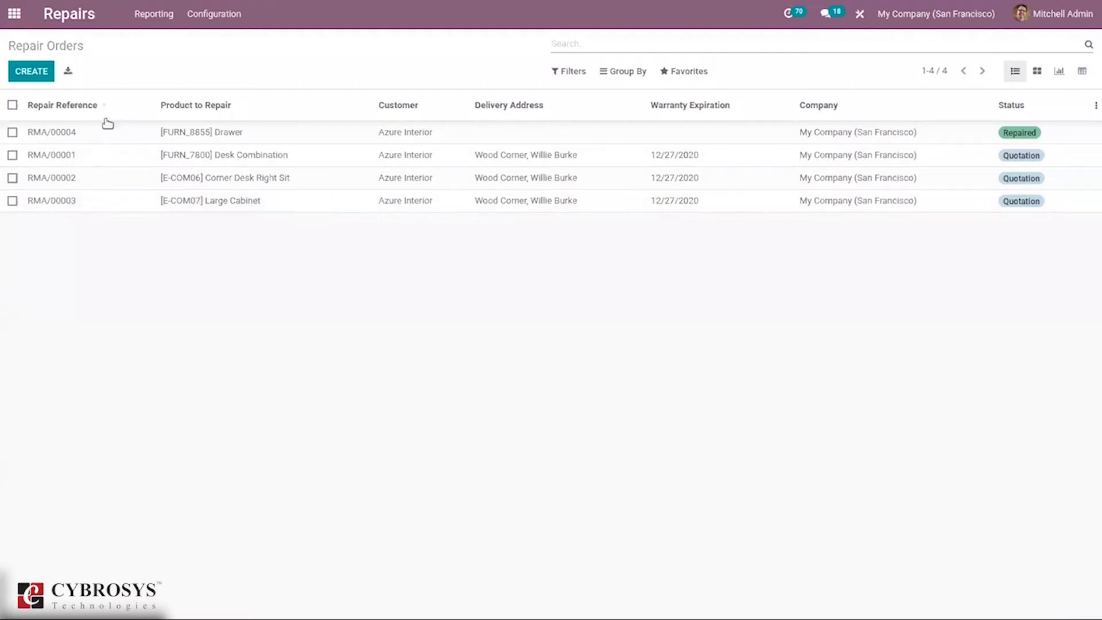
{"action": "mouse_move", "coordinate": [80, 124]}
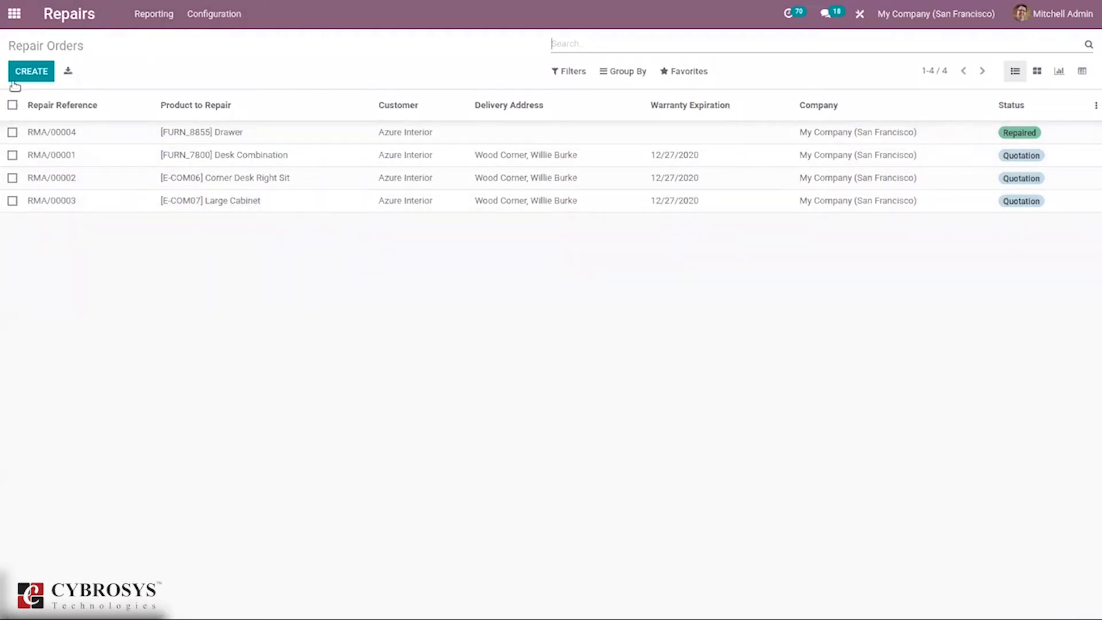
{"action": "mouse_move", "coordinate": [320, 105]}
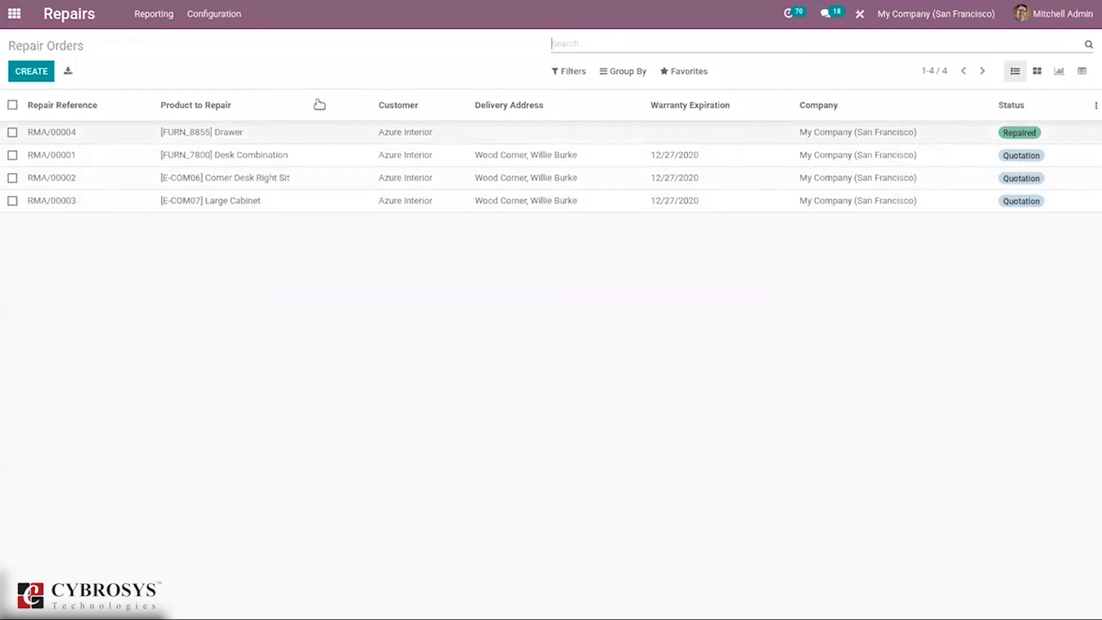
{"action": "mouse_move", "coordinate": [1015, 71]}
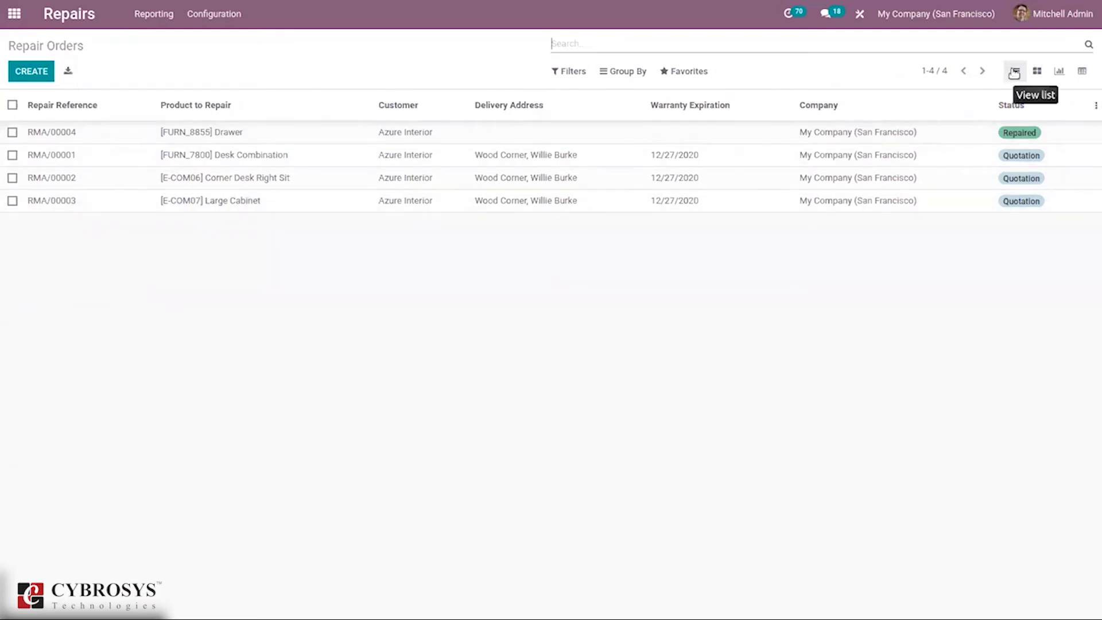
{"action": "mouse_move", "coordinate": [1051, 81]}
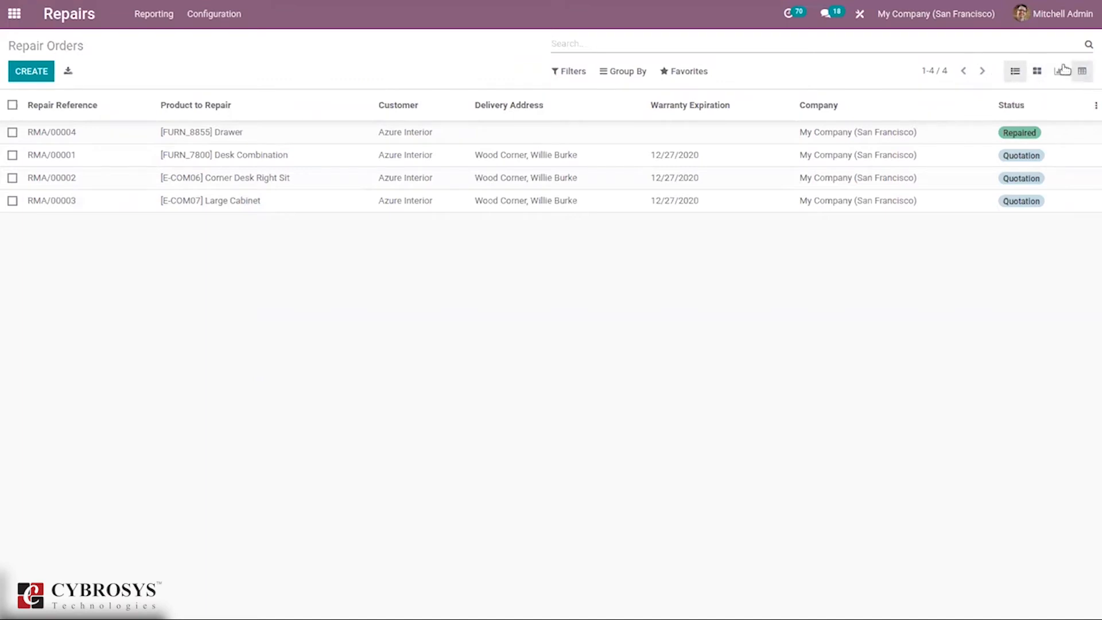
{"action": "mouse_move", "coordinate": [1038, 72]}
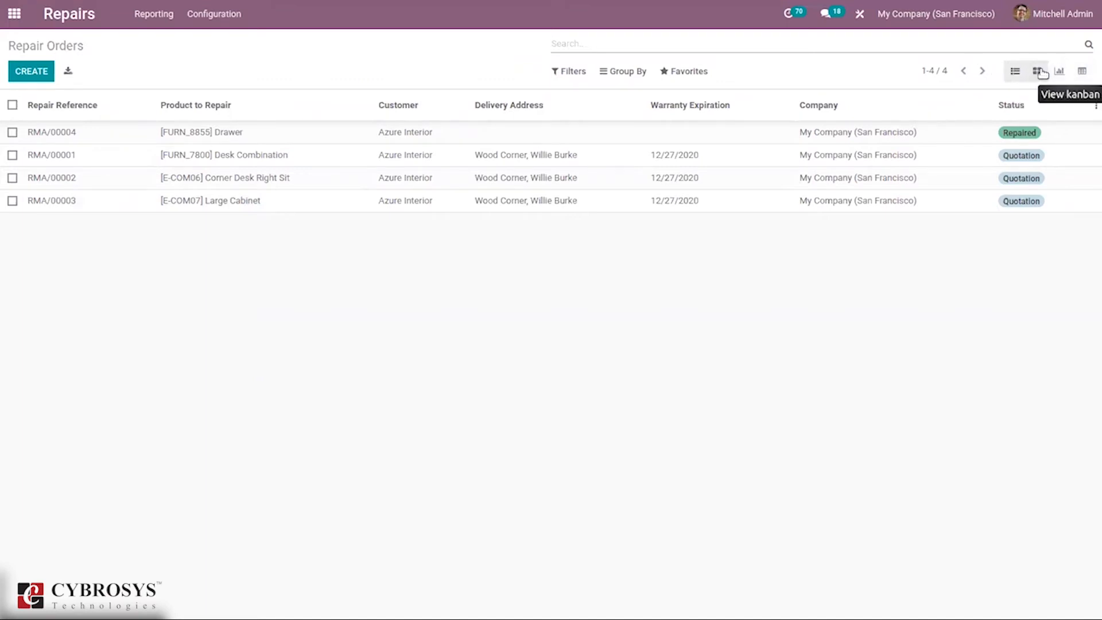
{"action": "left_click", "coordinate": [1036, 71]}
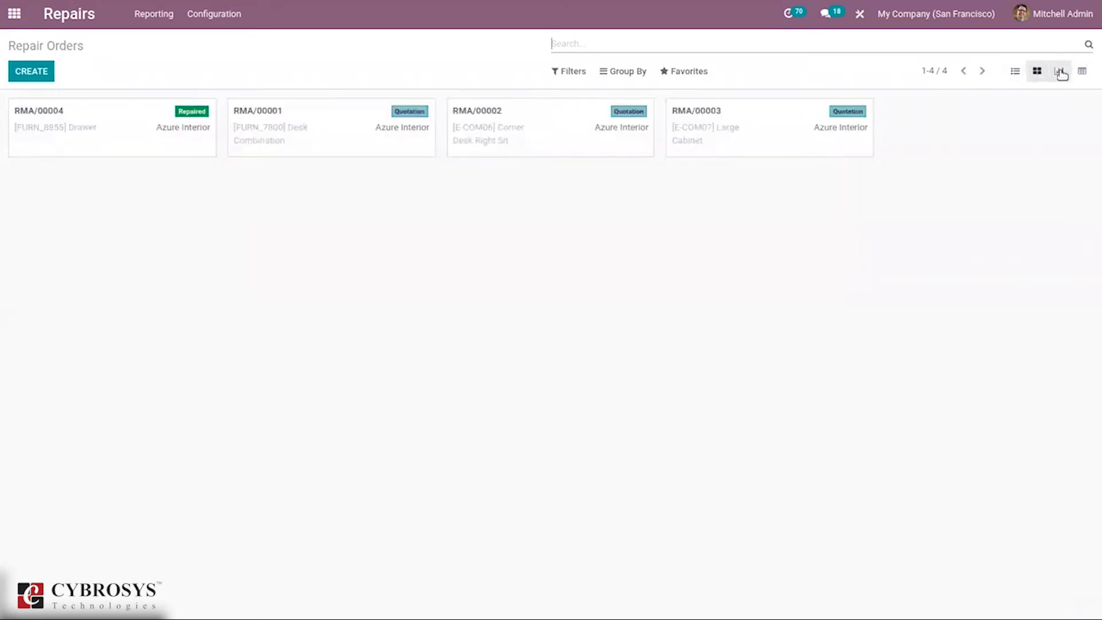
{"action": "left_click", "coordinate": [1060, 71]}
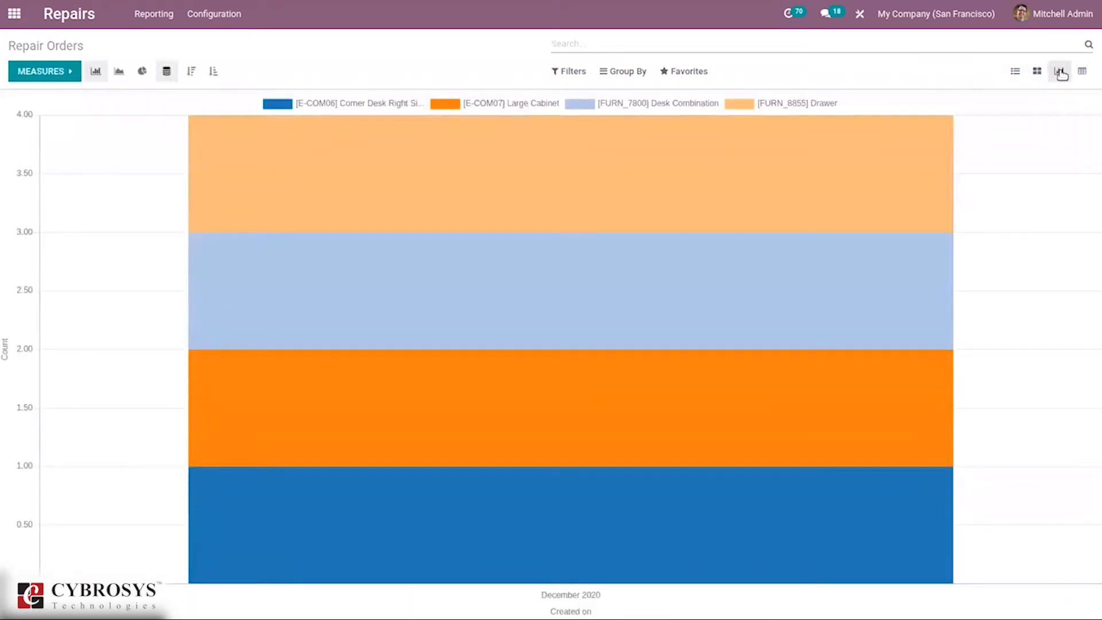
{"action": "left_click", "coordinate": [1082, 71]}
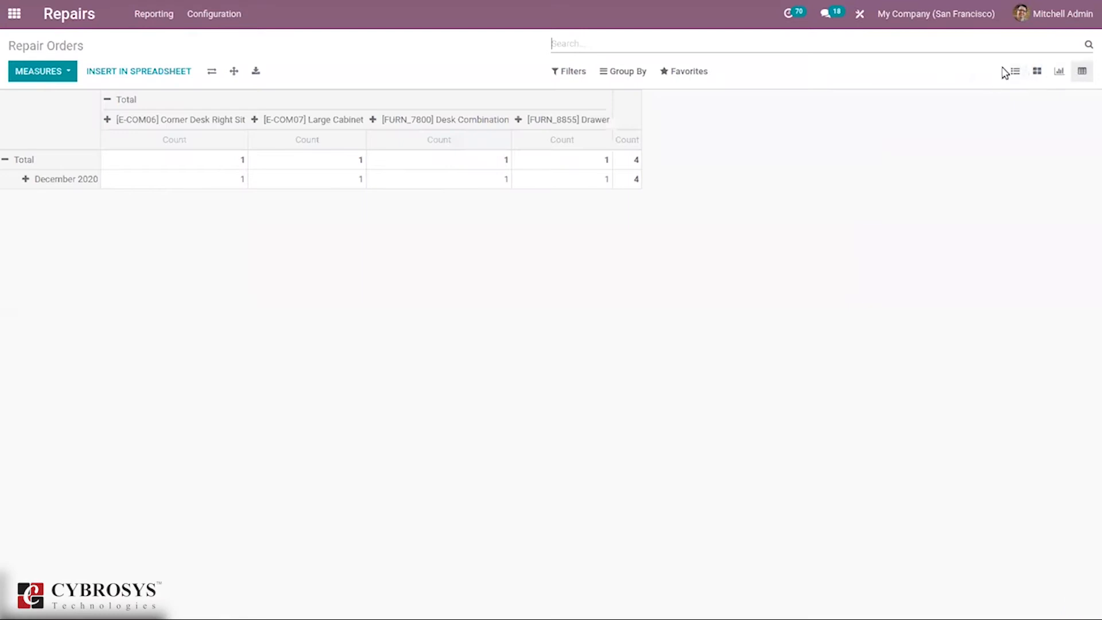
{"action": "left_click", "coordinate": [1013, 71]}
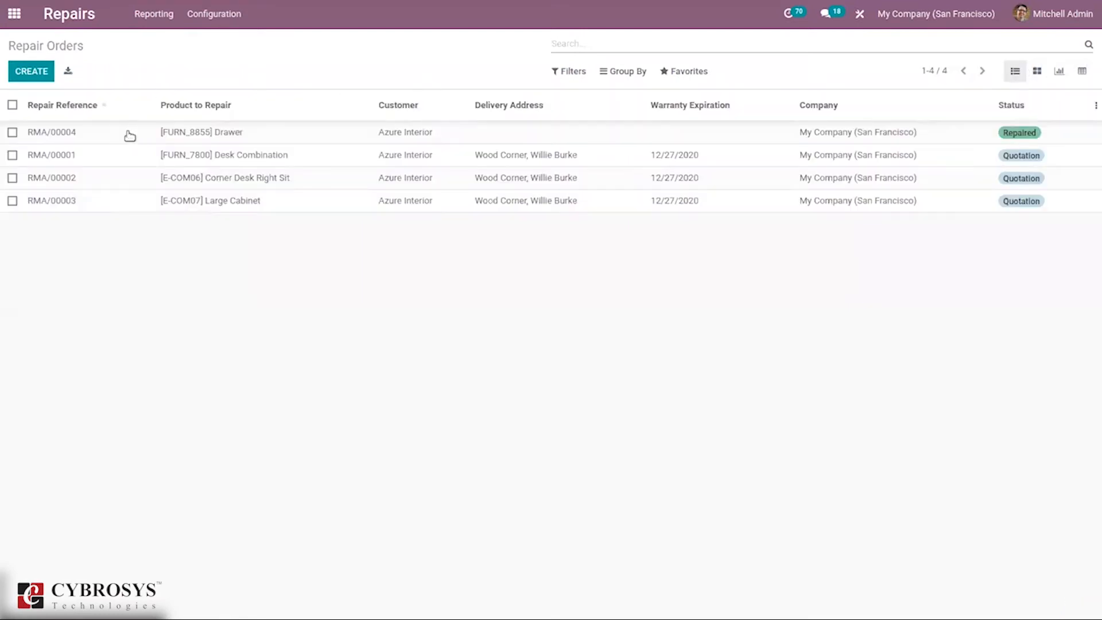
{"action": "mouse_move", "coordinate": [71, 91]}
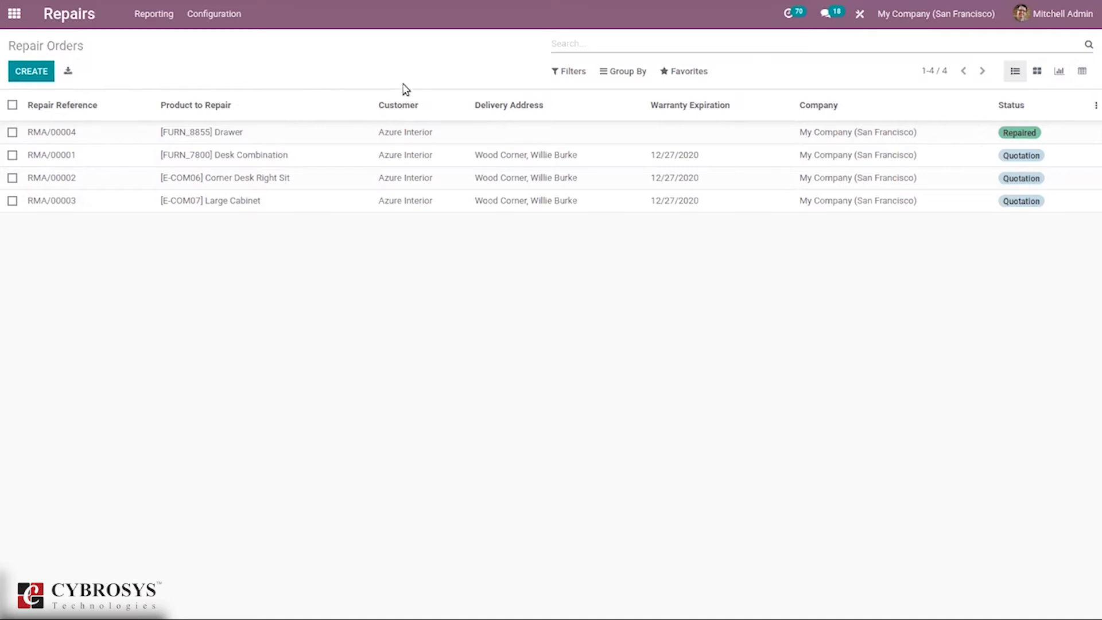
{"action": "mouse_move", "coordinate": [359, 80]}
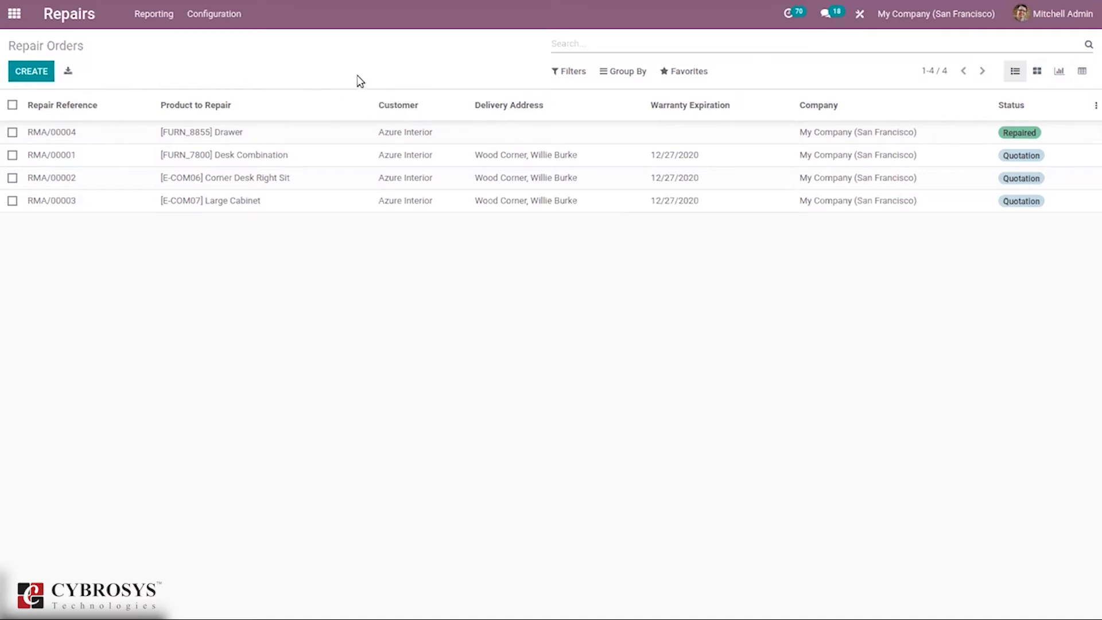
{"action": "mouse_move", "coordinate": [580, 105]}
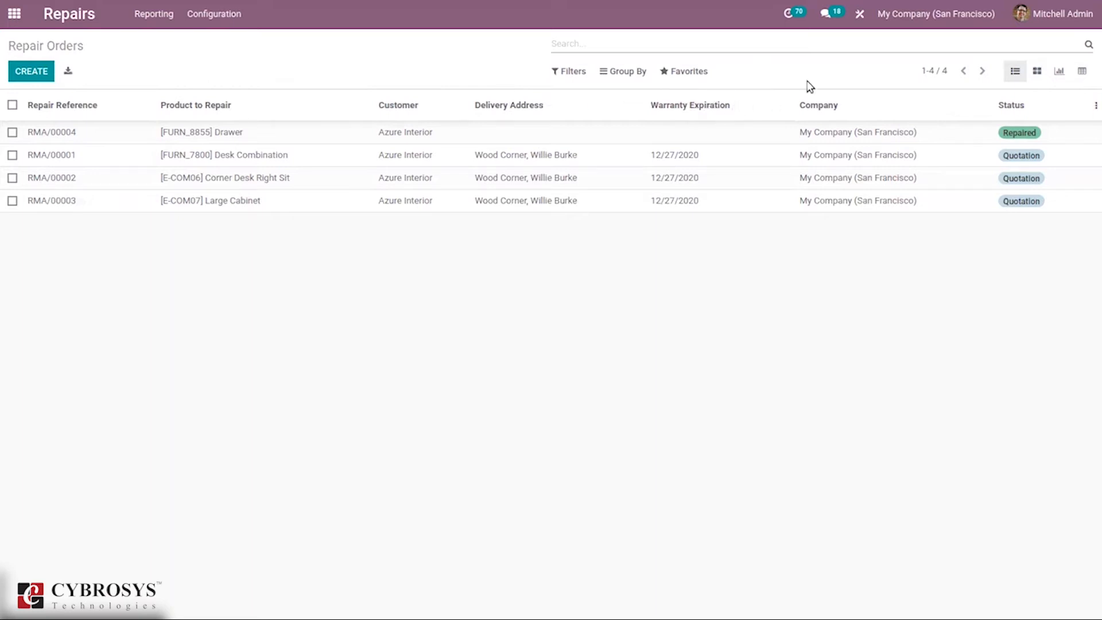
{"action": "mouse_move", "coordinate": [843, 86]}
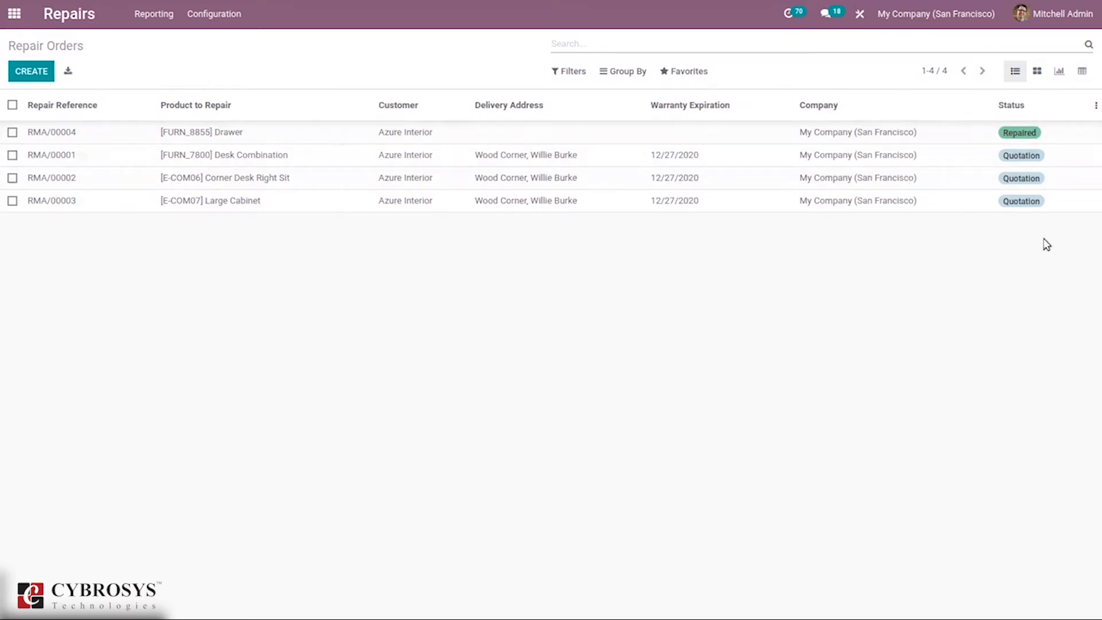
{"action": "mouse_move", "coordinate": [1033, 228]}
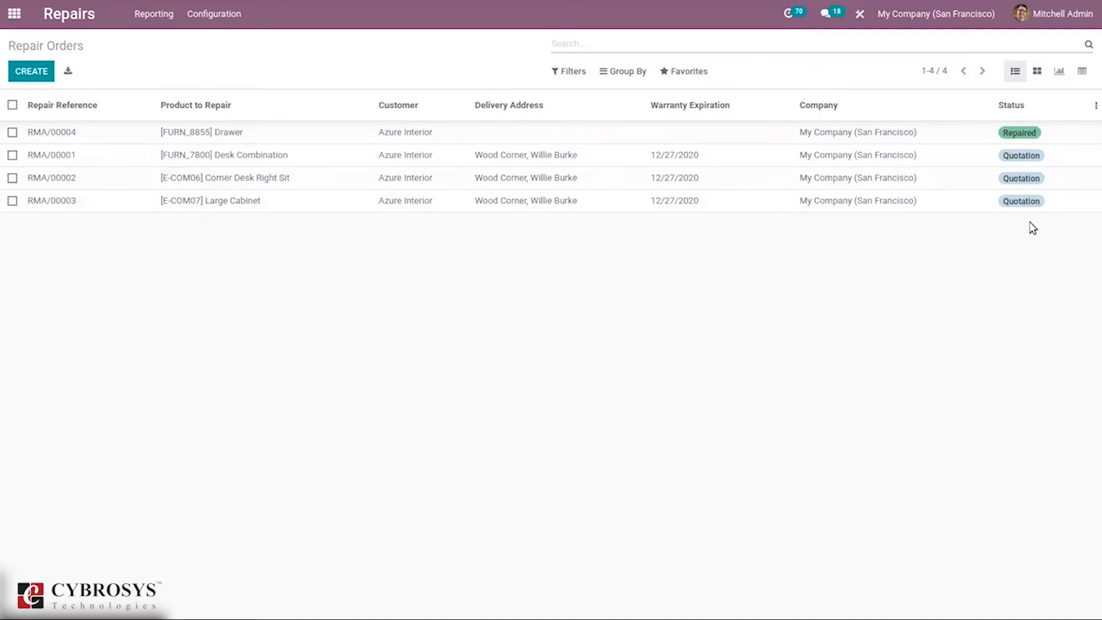
{"action": "mouse_move", "coordinate": [1034, 232]}
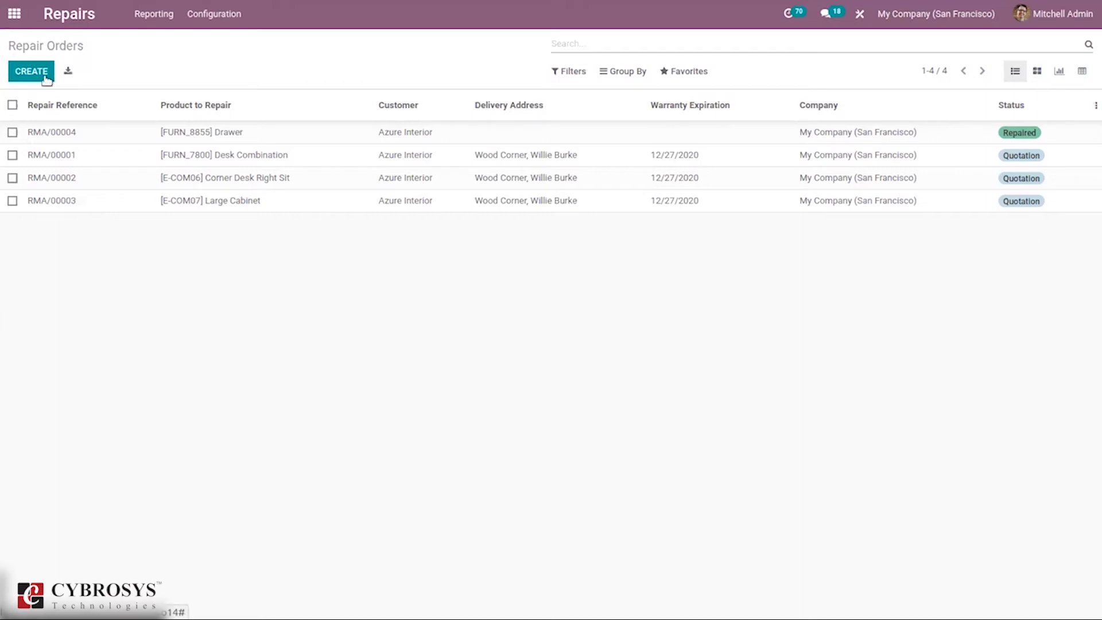
Create a new repair order with [FURN_7023] Wood Panel as the product to repair, quantity 1.00.
{"action": "left_click", "coordinate": [31, 71]}
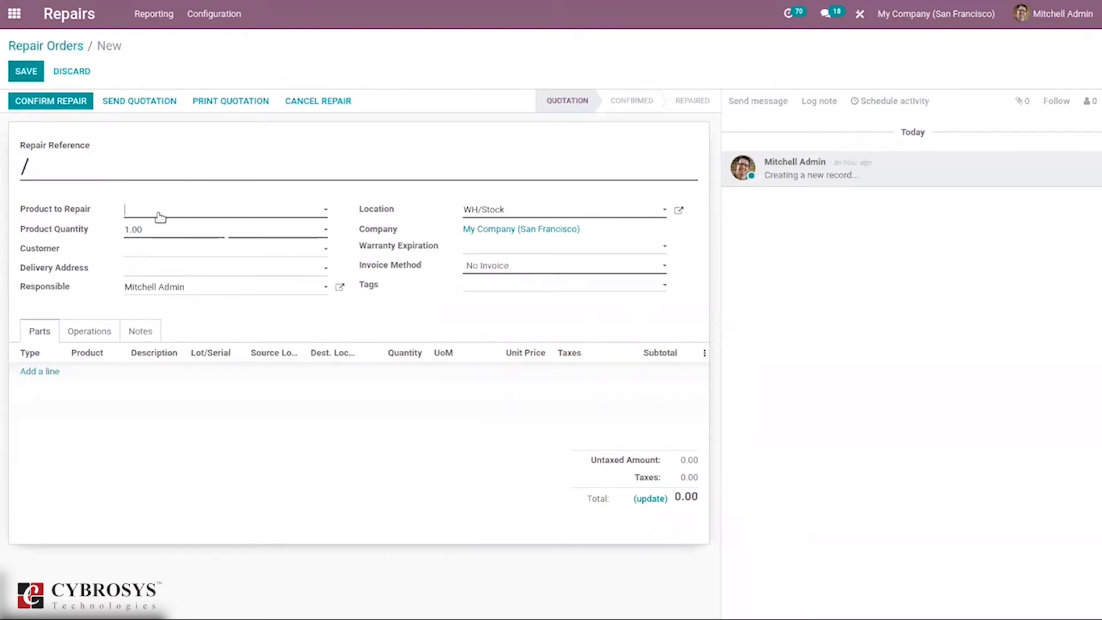
{"action": "left_click", "coordinate": [225, 209]}
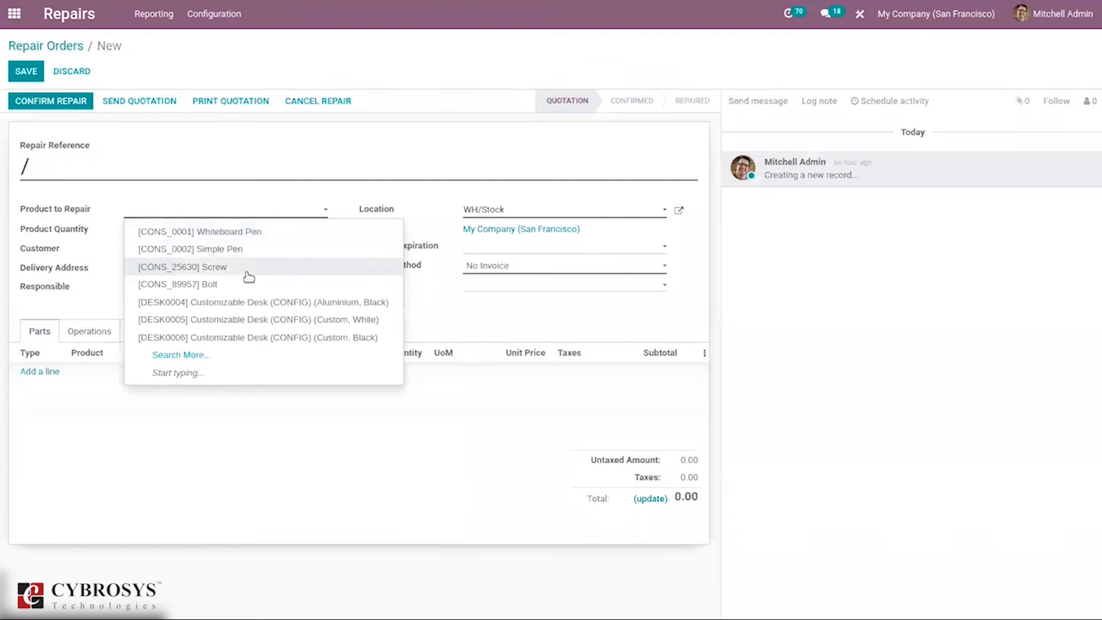
{"action": "mouse_move", "coordinate": [332, 350]}
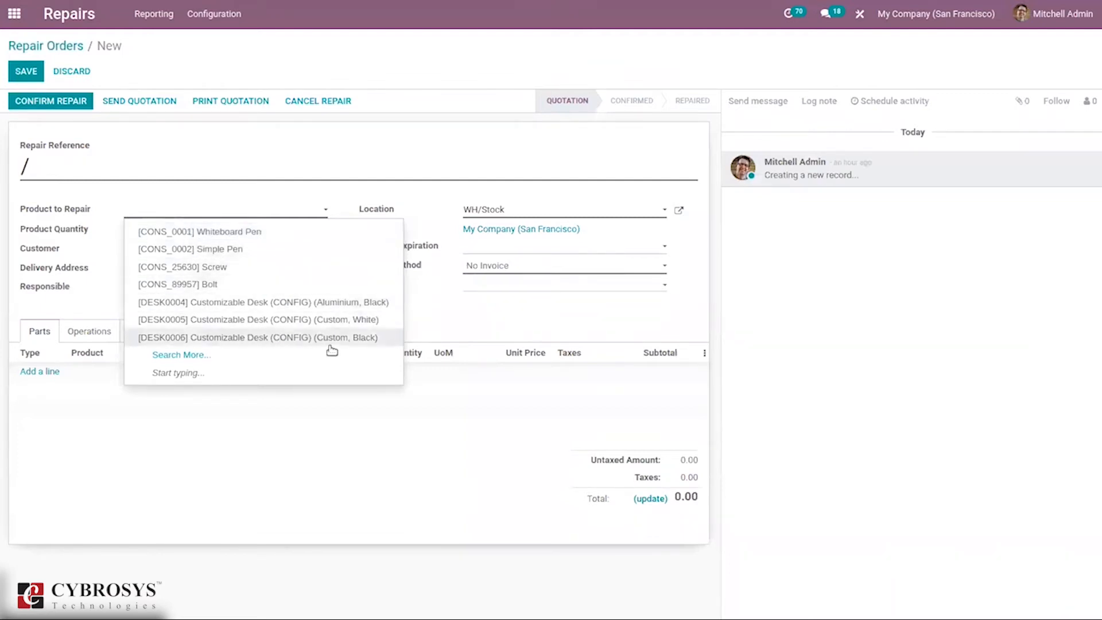
{"action": "type", "text": "woo"}
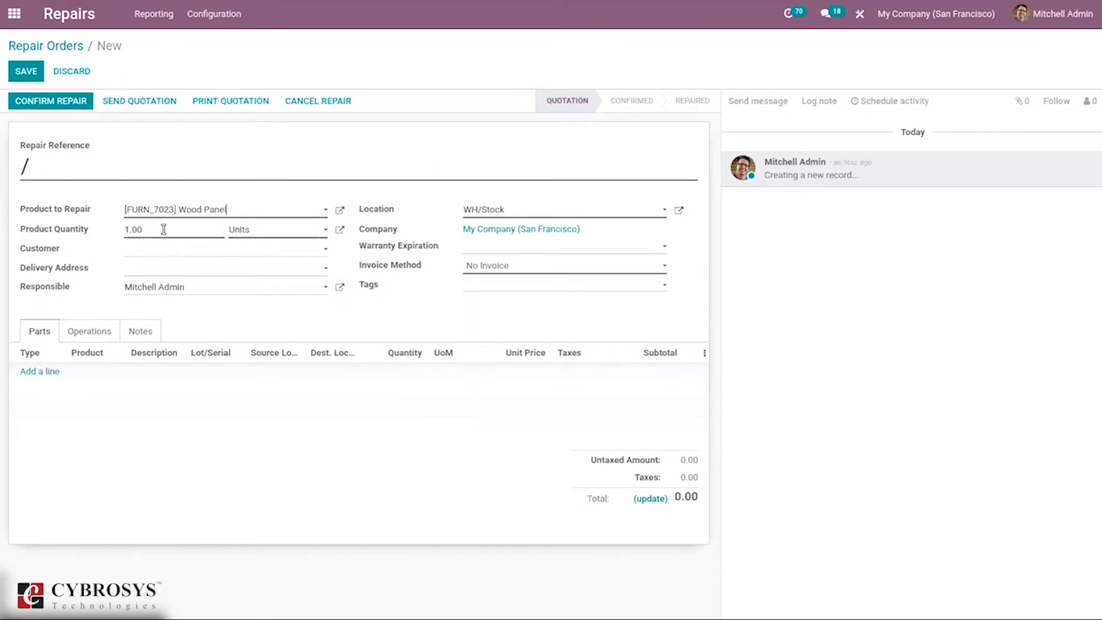
{"action": "mouse_move", "coordinate": [151, 252]}
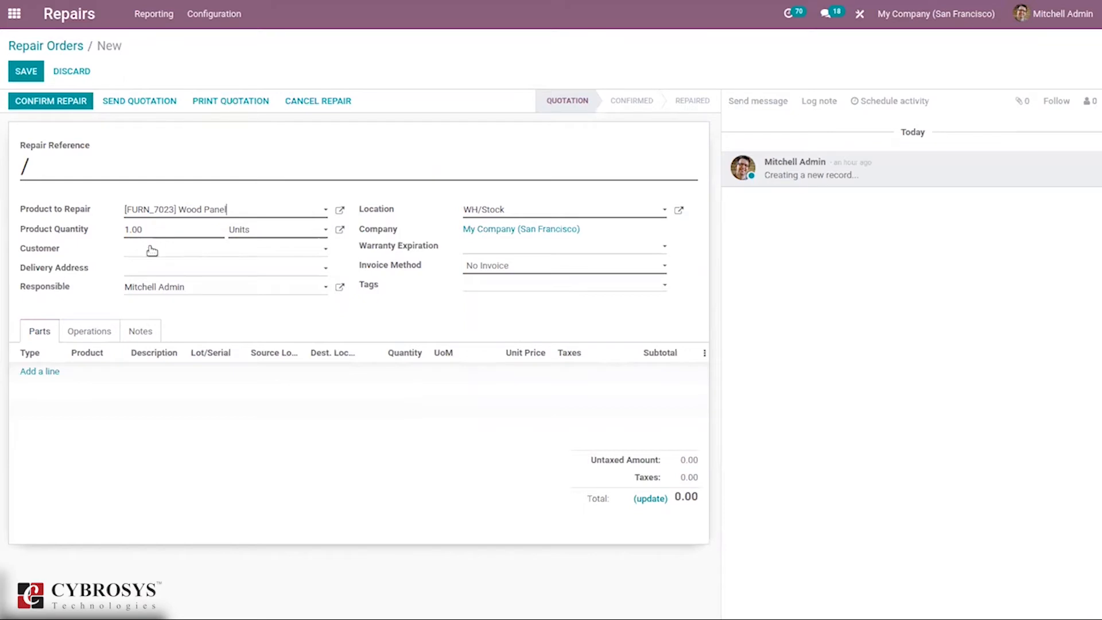
{"action": "left_click", "coordinate": [223, 249]}
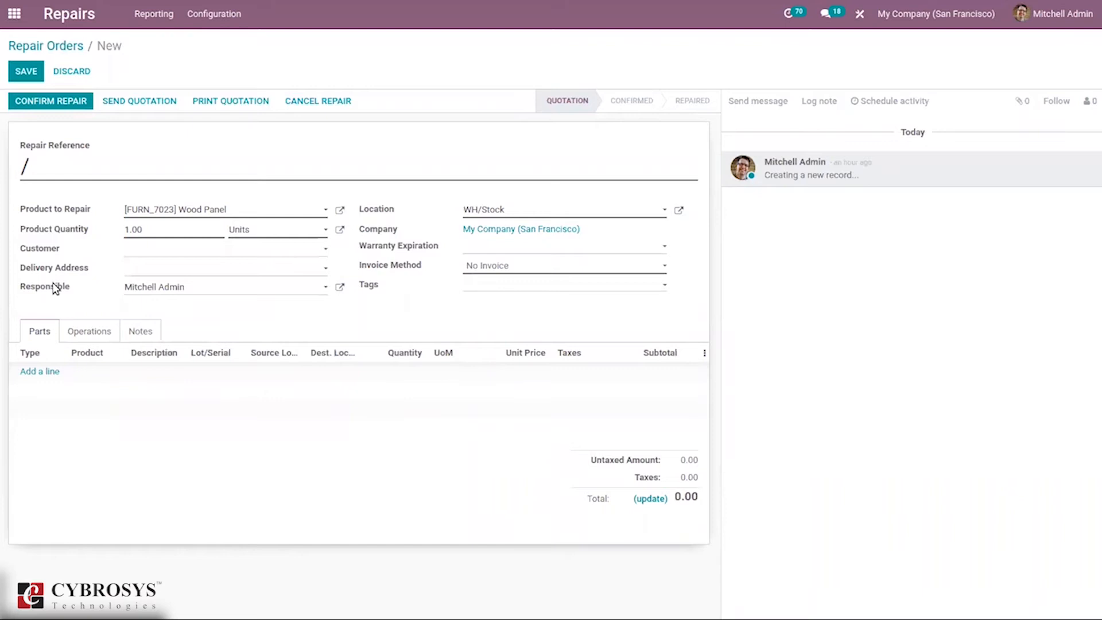
{"action": "mouse_move", "coordinate": [385, 211]}
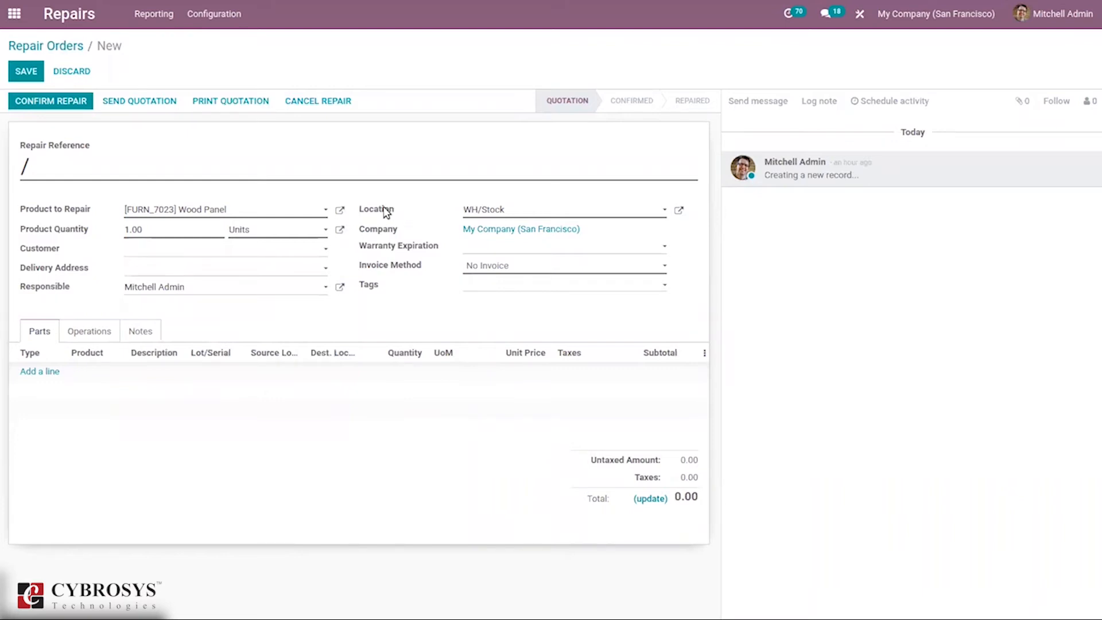
{"action": "mouse_move", "coordinate": [376, 208]}
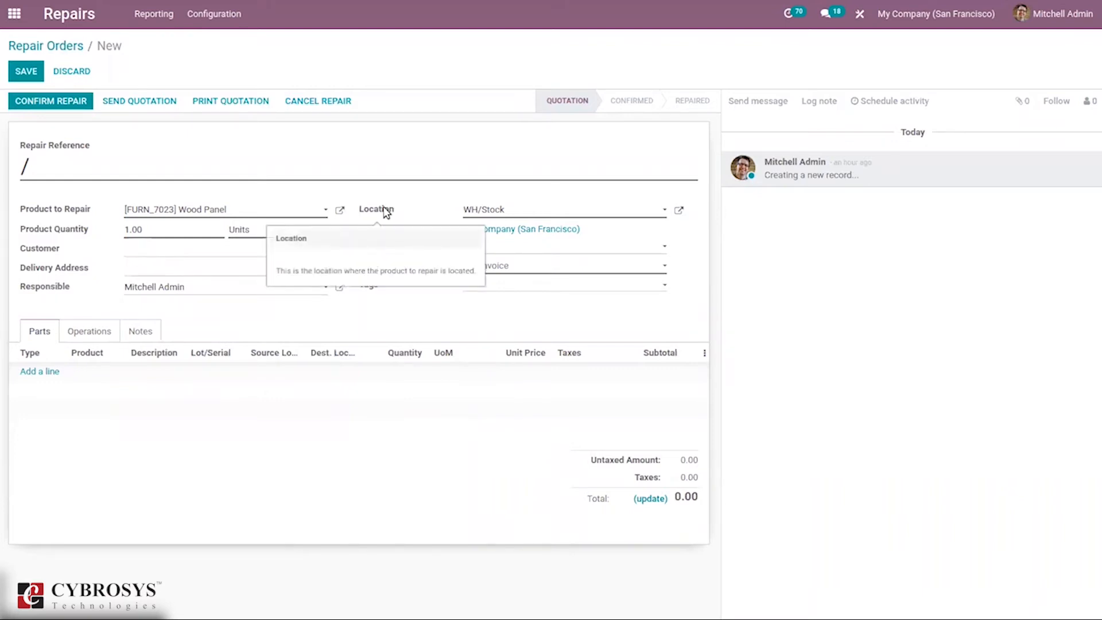
{"action": "mouse_move", "coordinate": [400, 198]}
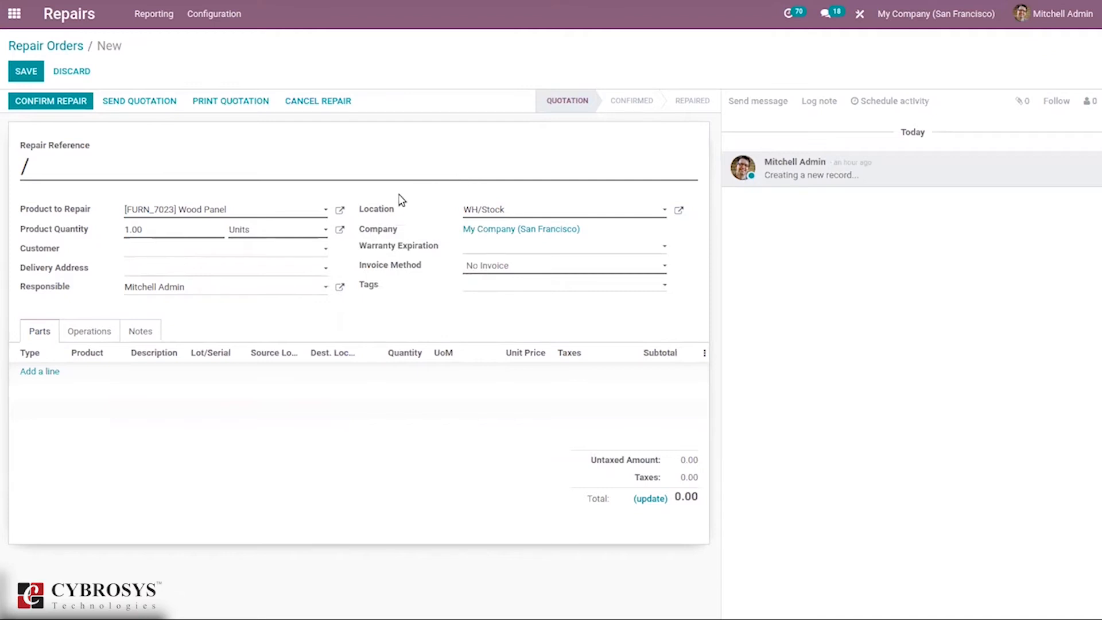
{"action": "mouse_move", "coordinate": [387, 218]}
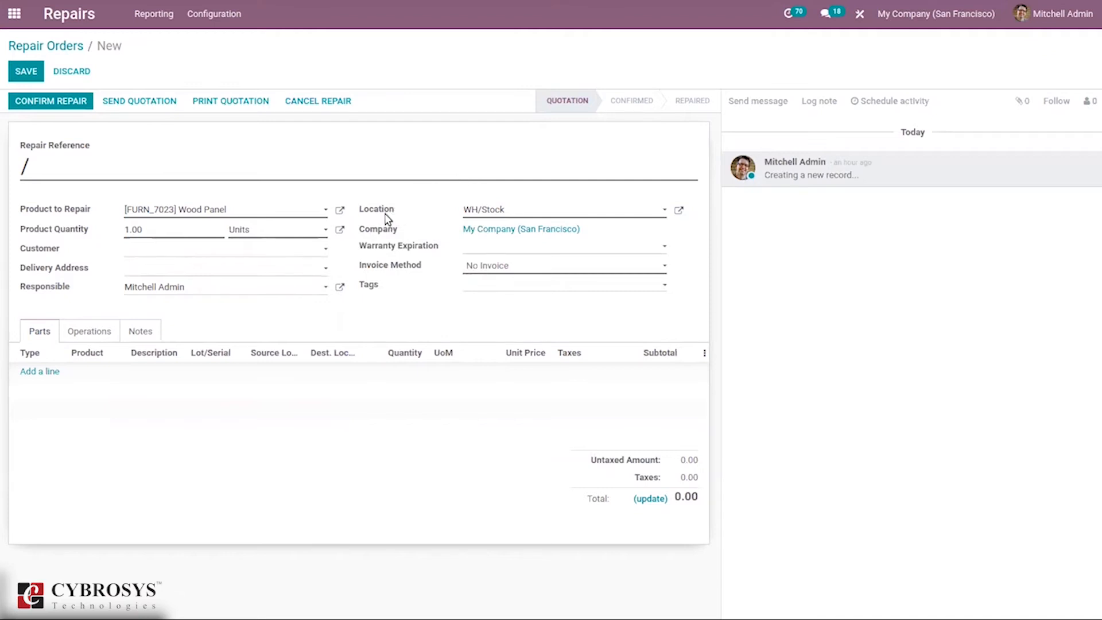
{"action": "mouse_move", "coordinate": [377, 209]}
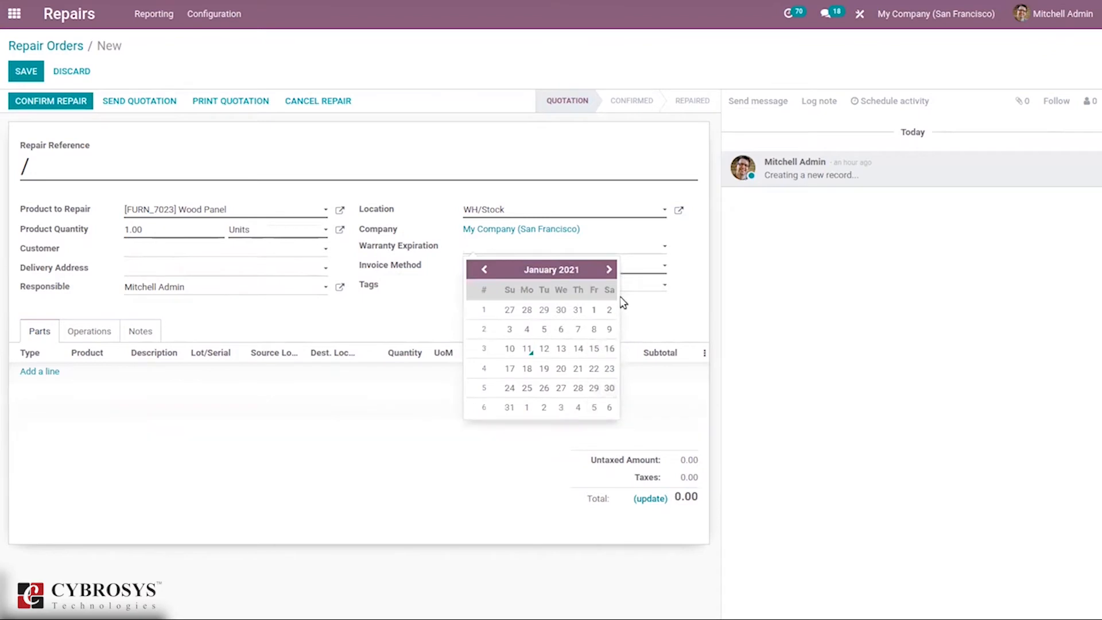
Set Warranty Expiration to 02/28/2021 and leave Invoice Method as No Invoice.
{"action": "left_click", "coordinate": [609, 268]}
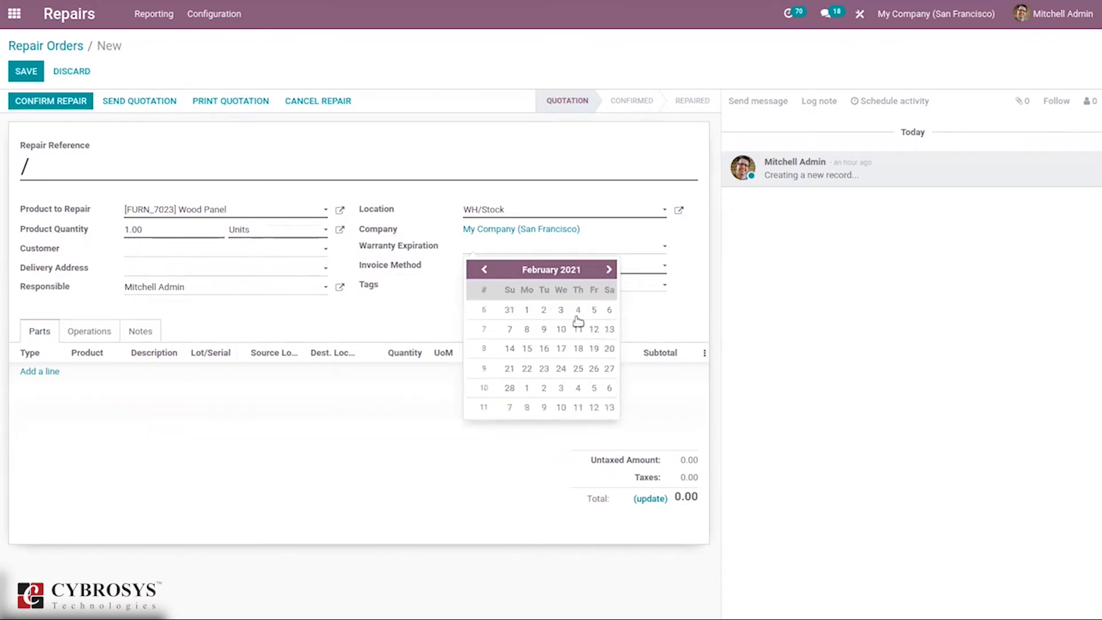
{"action": "mouse_move", "coordinate": [510, 388]}
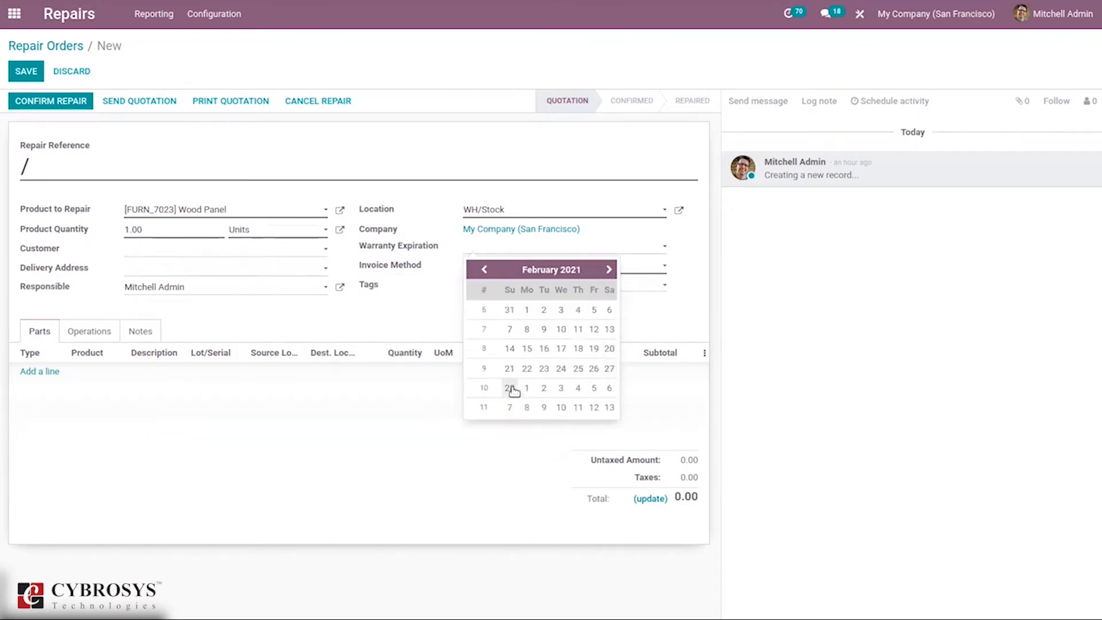
{"action": "left_click", "coordinate": [509, 386]}
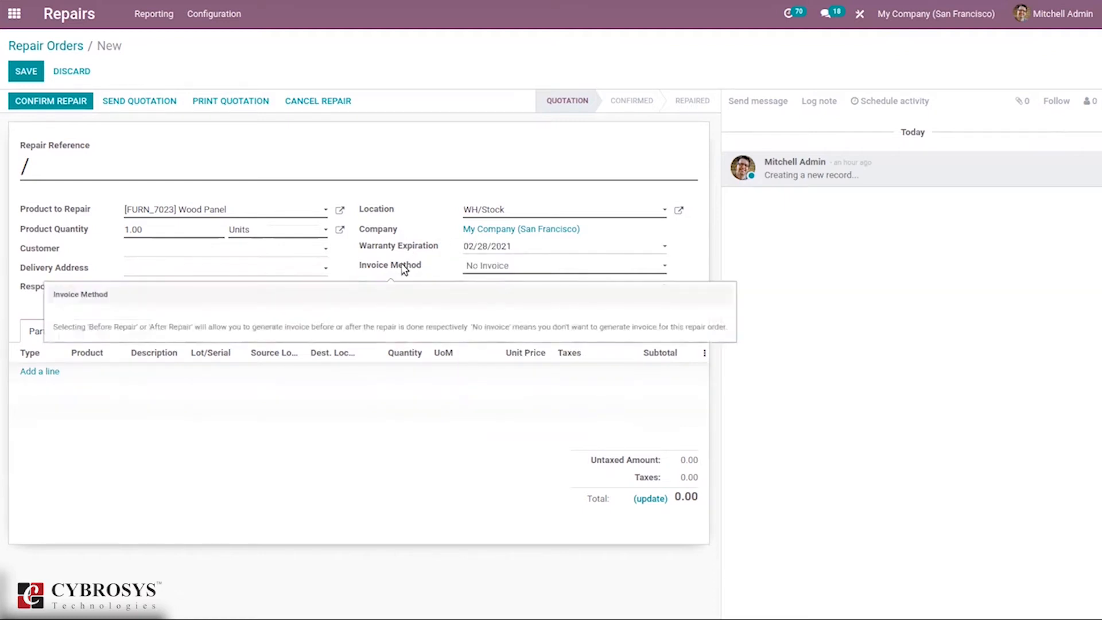
{"action": "left_click", "coordinate": [563, 265]}
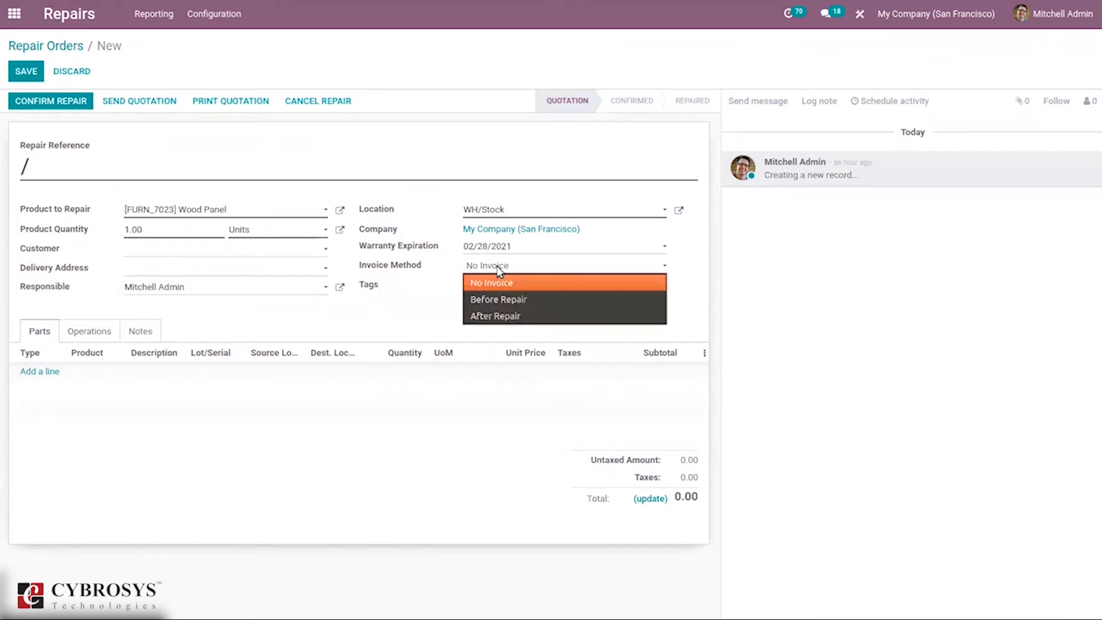
{"action": "mouse_move", "coordinate": [501, 298]}
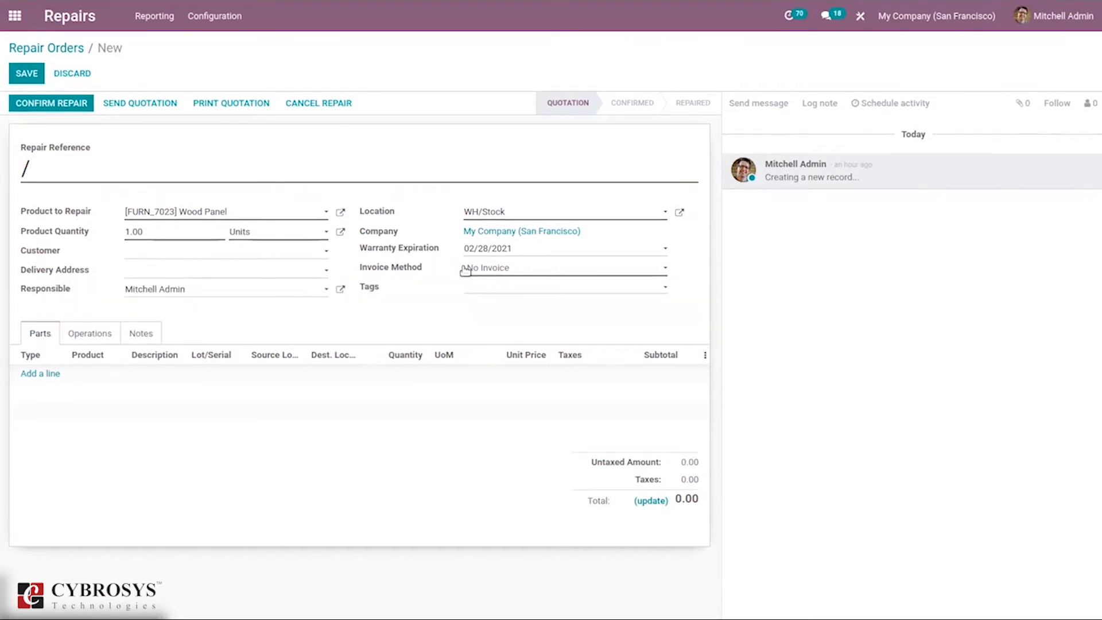
{"action": "mouse_move", "coordinate": [502, 285]}
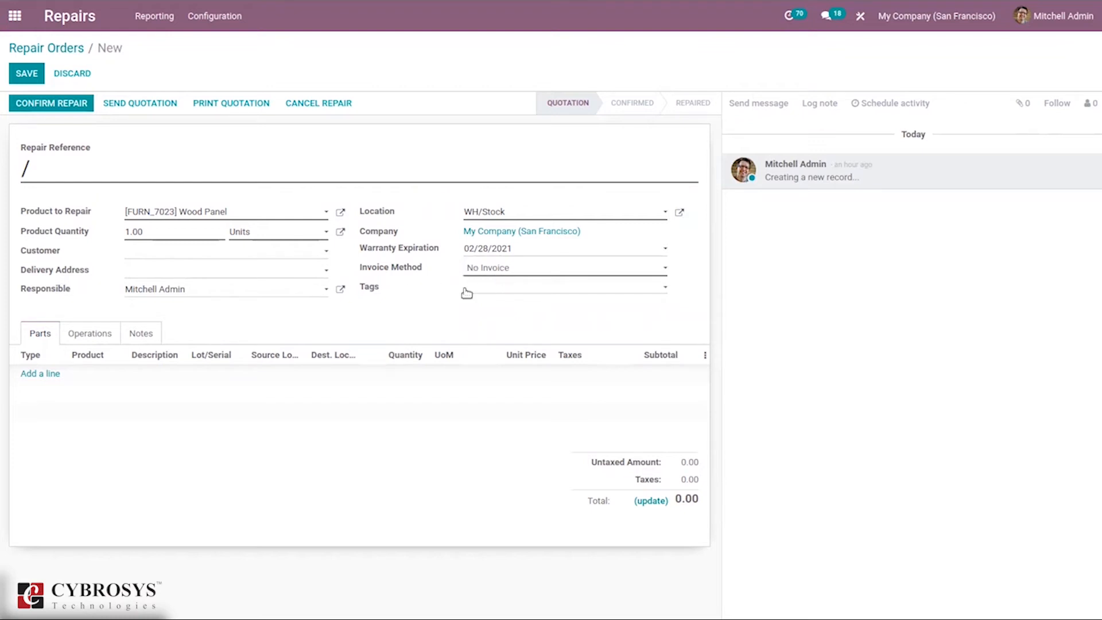
Create and attach a new 'Damage' tag in the Tags field.
{"action": "left_click", "coordinate": [562, 287]}
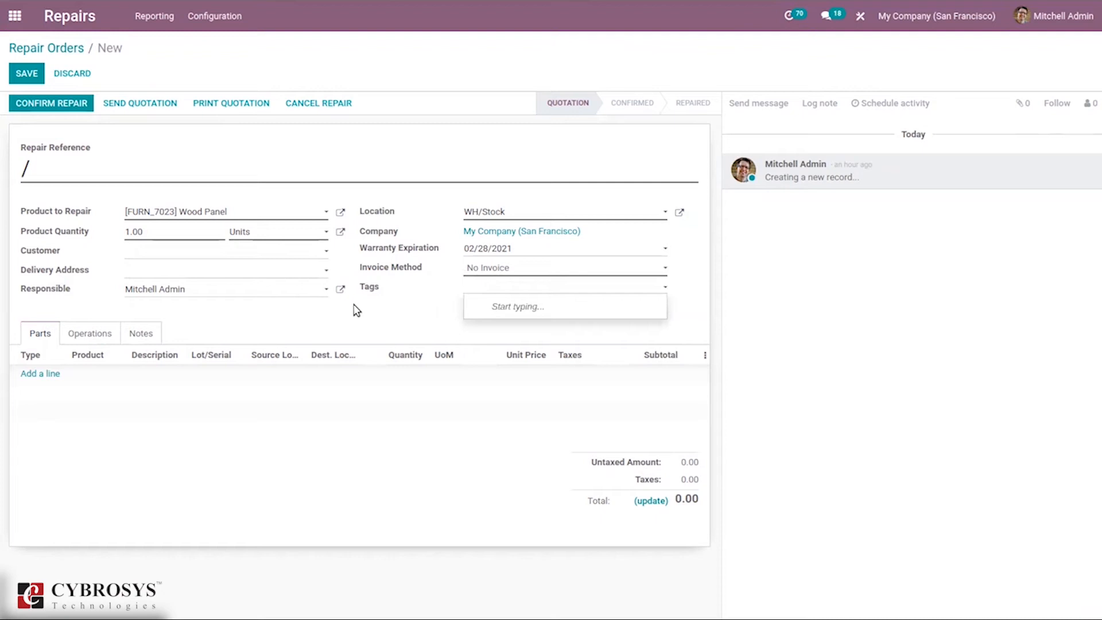
{"action": "mouse_move", "coordinate": [456, 308]}
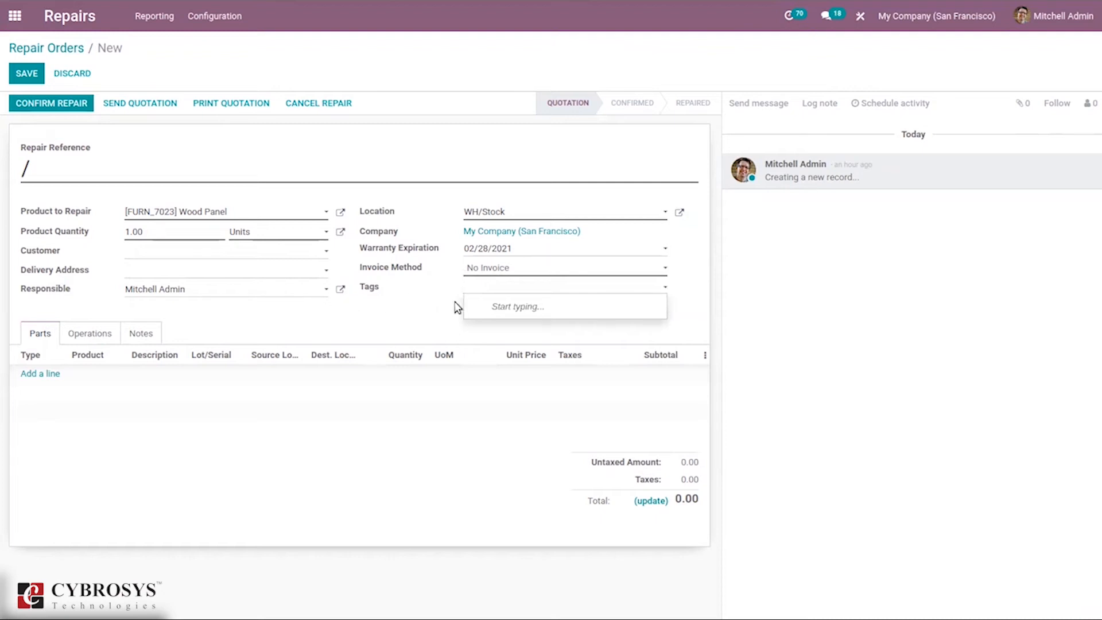
{"action": "type", "text": "Da"}
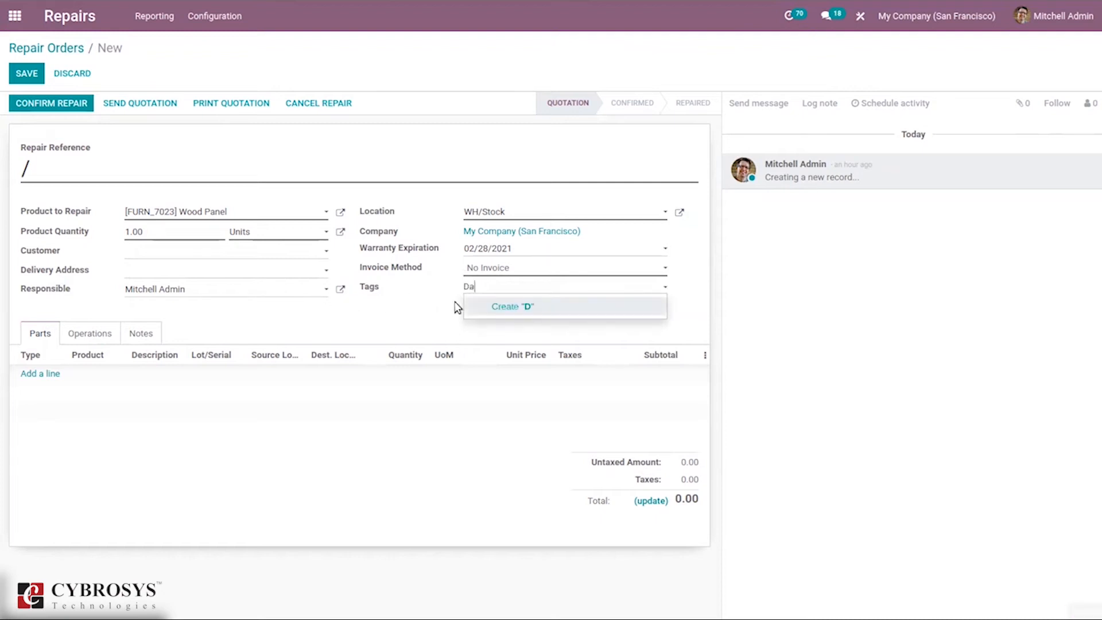
{"action": "type", "text": "a"}
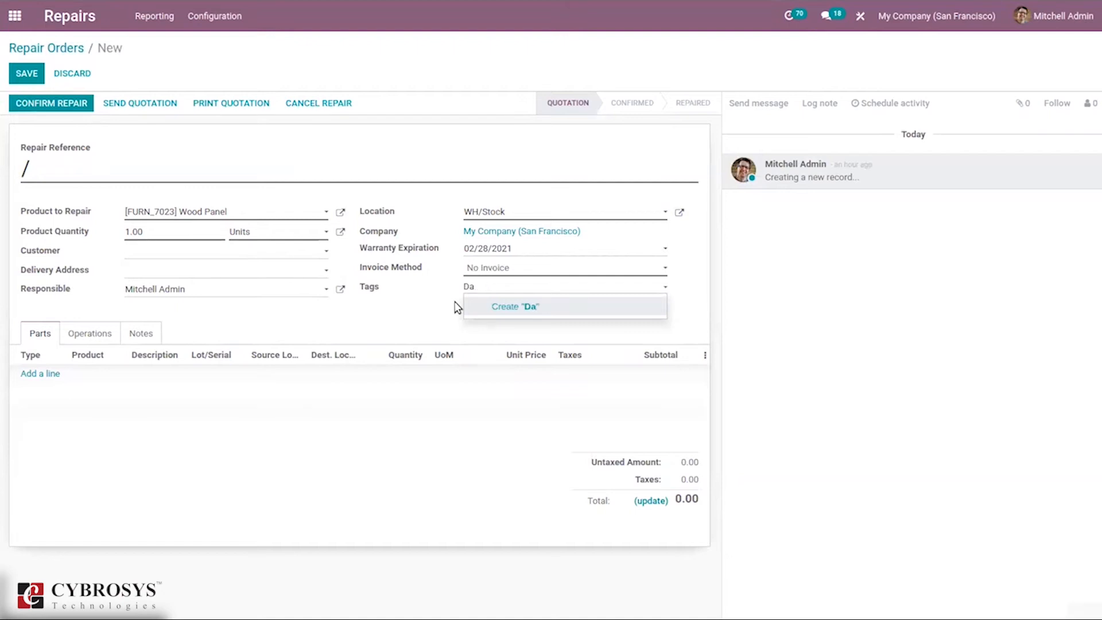
{"action": "type", "text": "mag"}
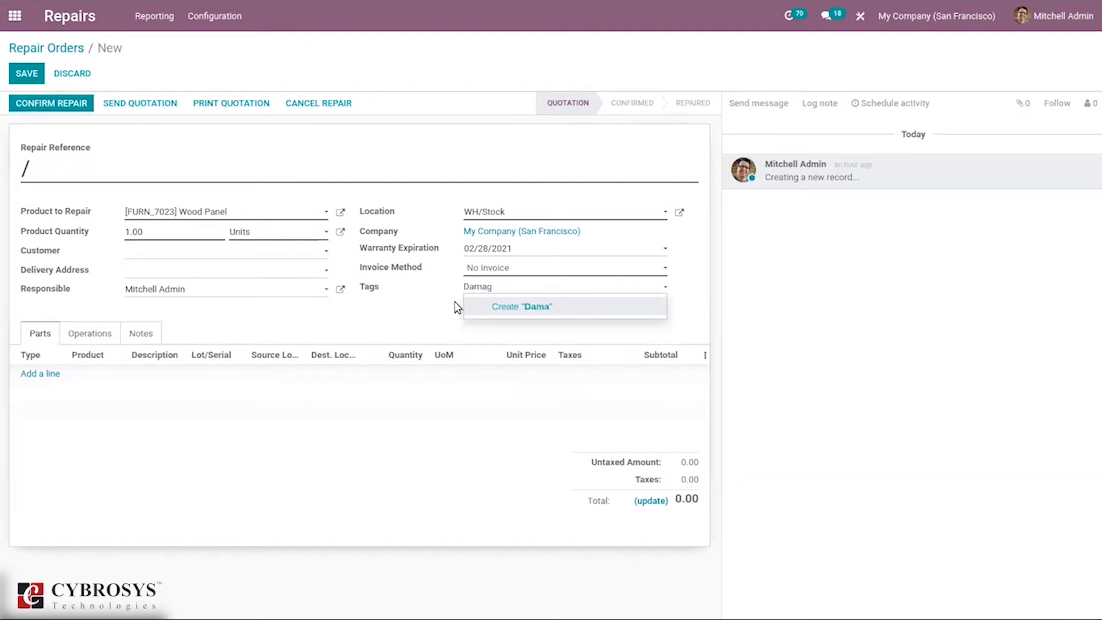
{"action": "left_click", "coordinate": [521, 306]}
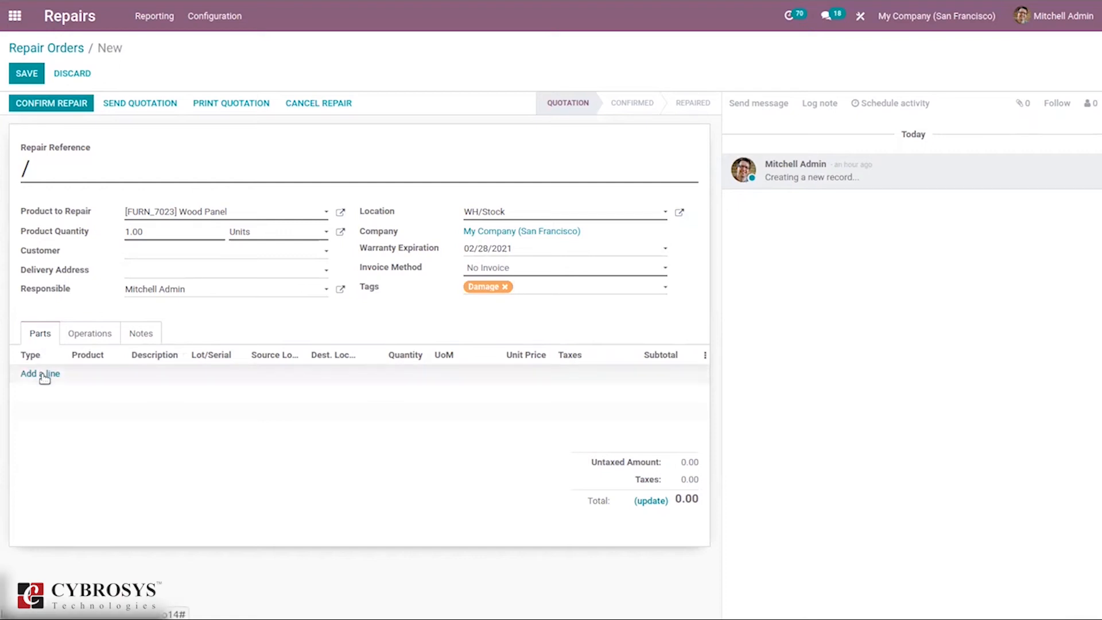
Add a parts line on the Parts tab with its Type set to Remove.
{"action": "left_click", "coordinate": [41, 373]}
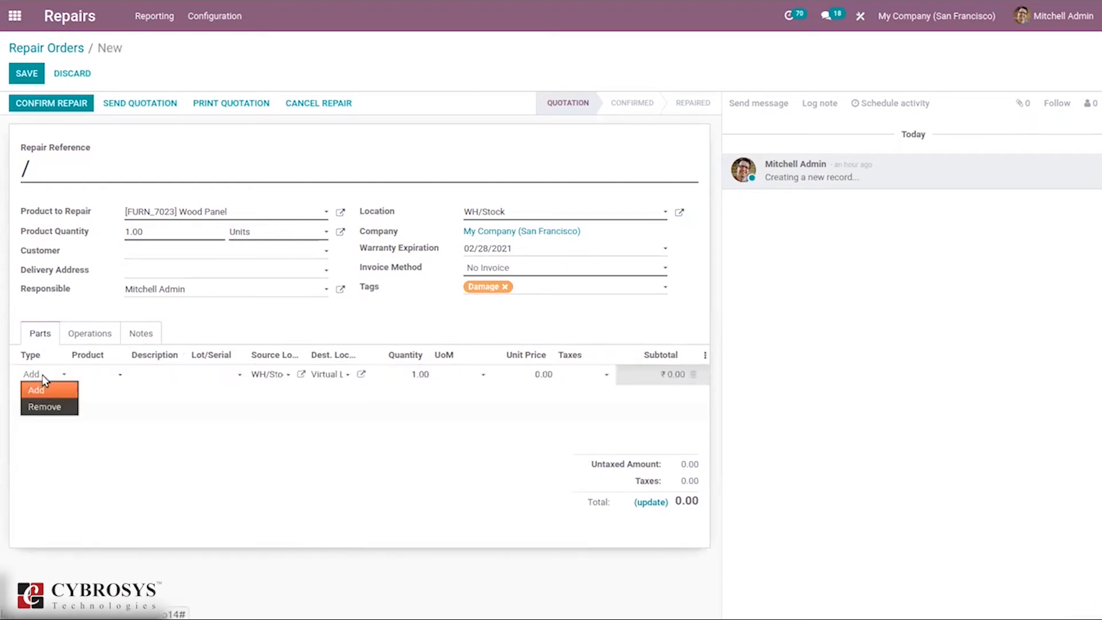
{"action": "mouse_move", "coordinate": [46, 407]}
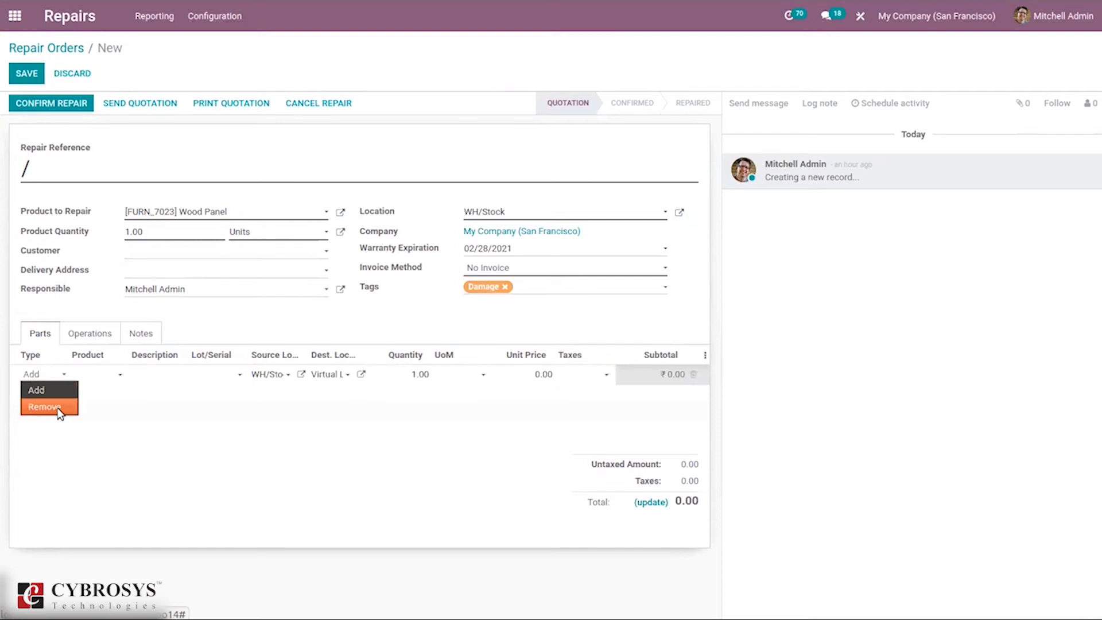
{"action": "left_click", "coordinate": [48, 406]}
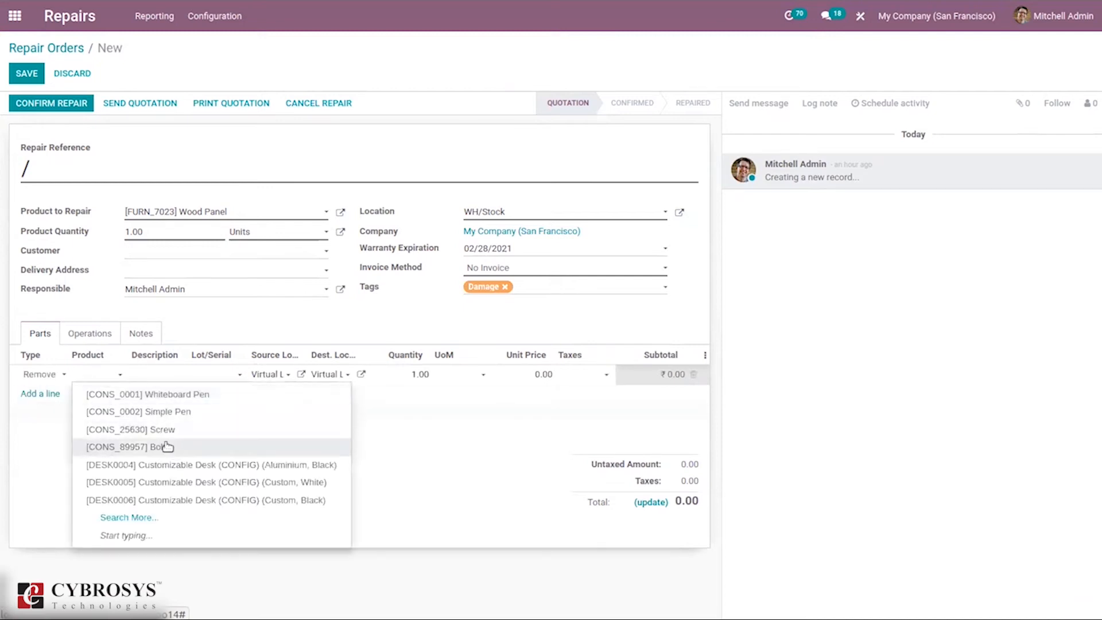
{"action": "mouse_move", "coordinate": [243, 323]}
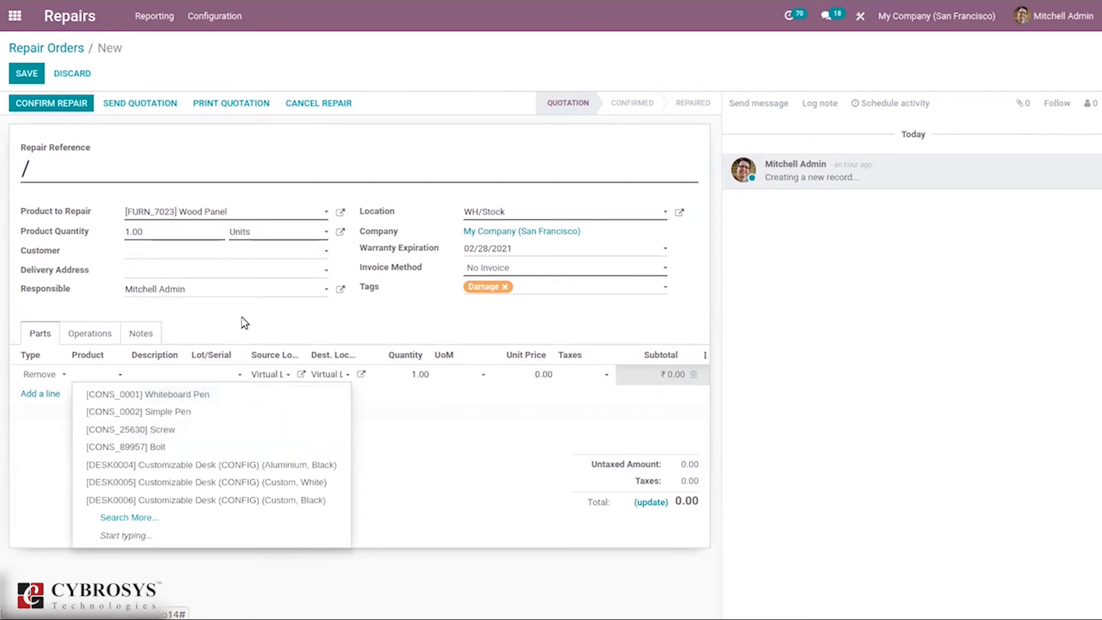
{"action": "mouse_move", "coordinate": [242, 206]}
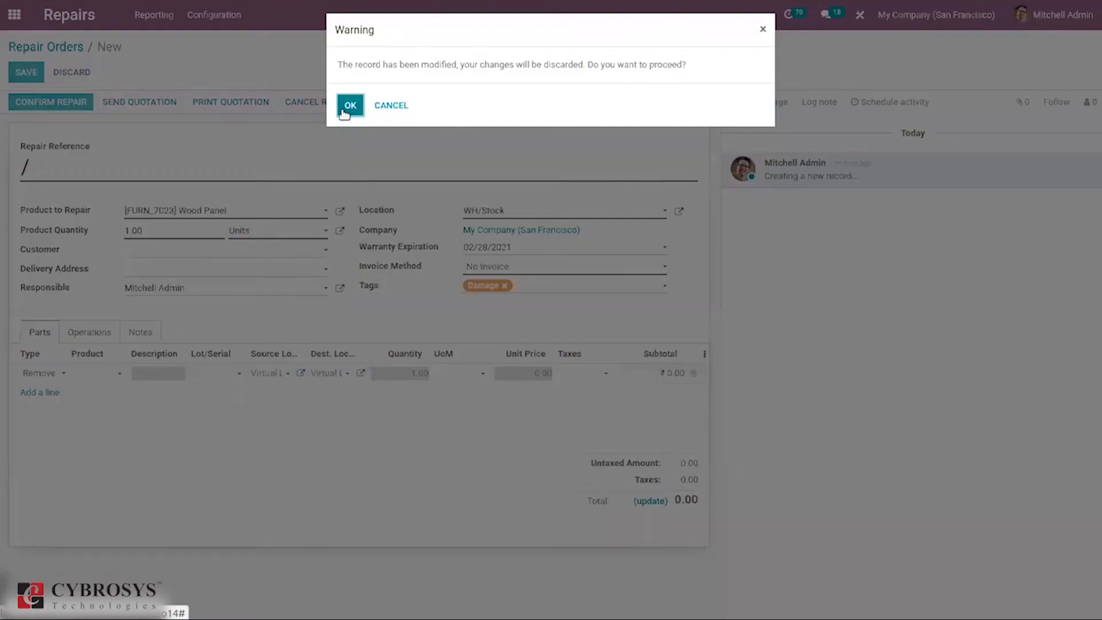
Discard the unsaved order and create a new one for [FURN_8522] Table Top.
{"action": "left_click", "coordinate": [350, 106]}
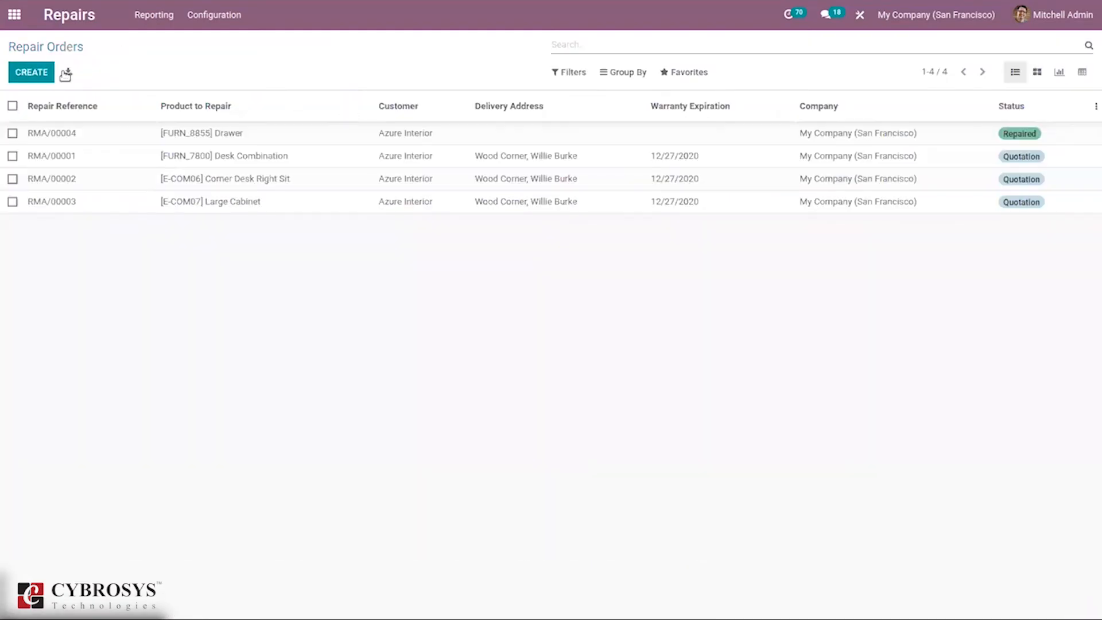
{"action": "left_click", "coordinate": [31, 72]}
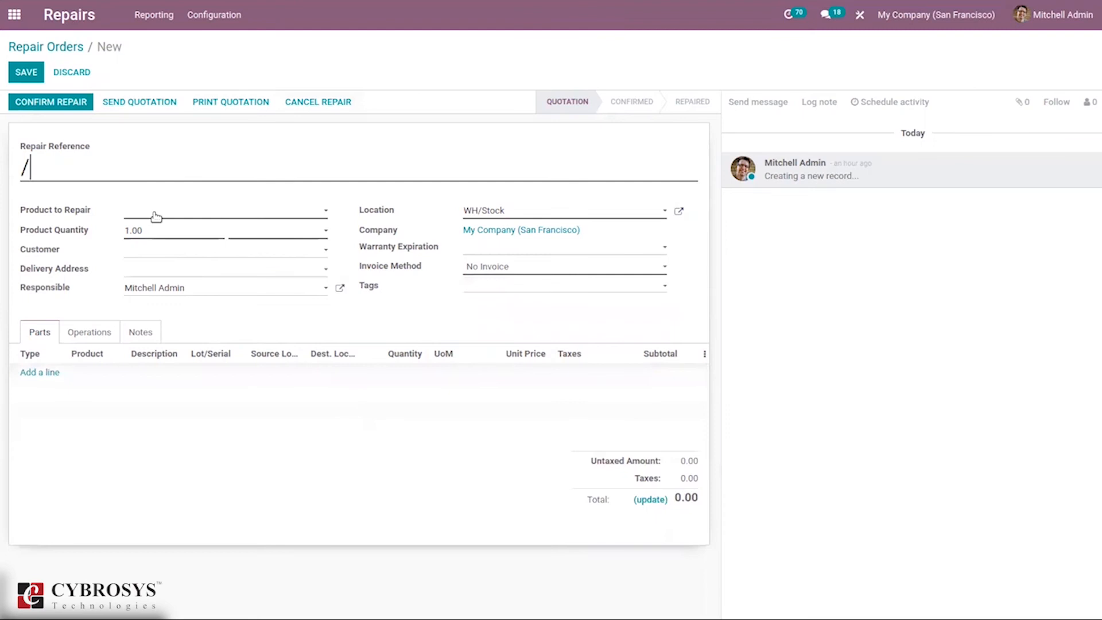
{"action": "type", "text": "tabl"}
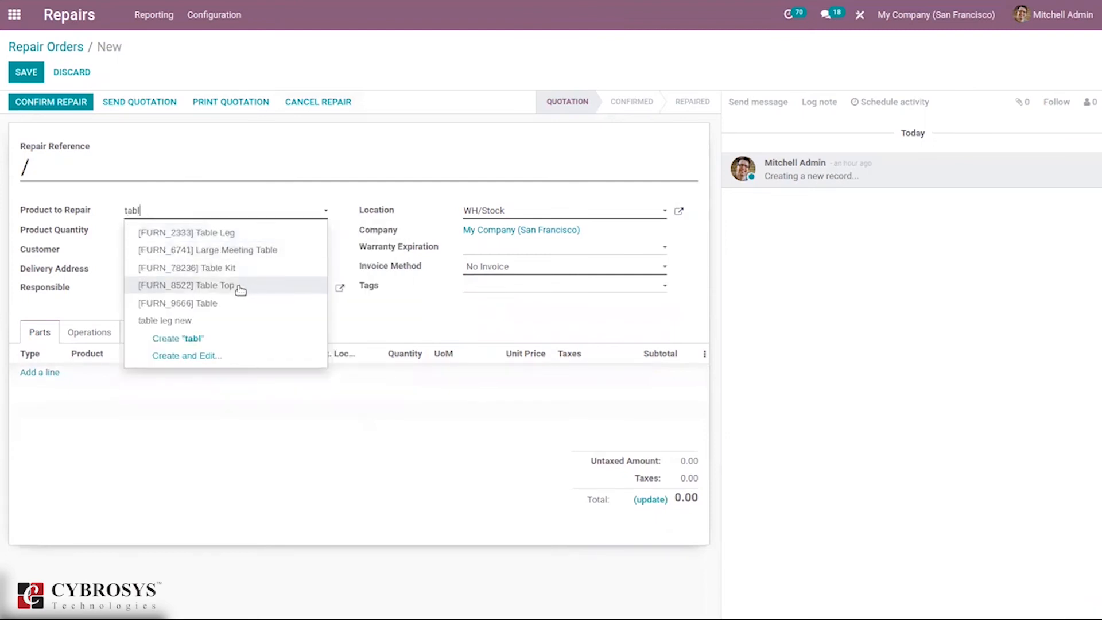
{"action": "left_click", "coordinate": [209, 284]}
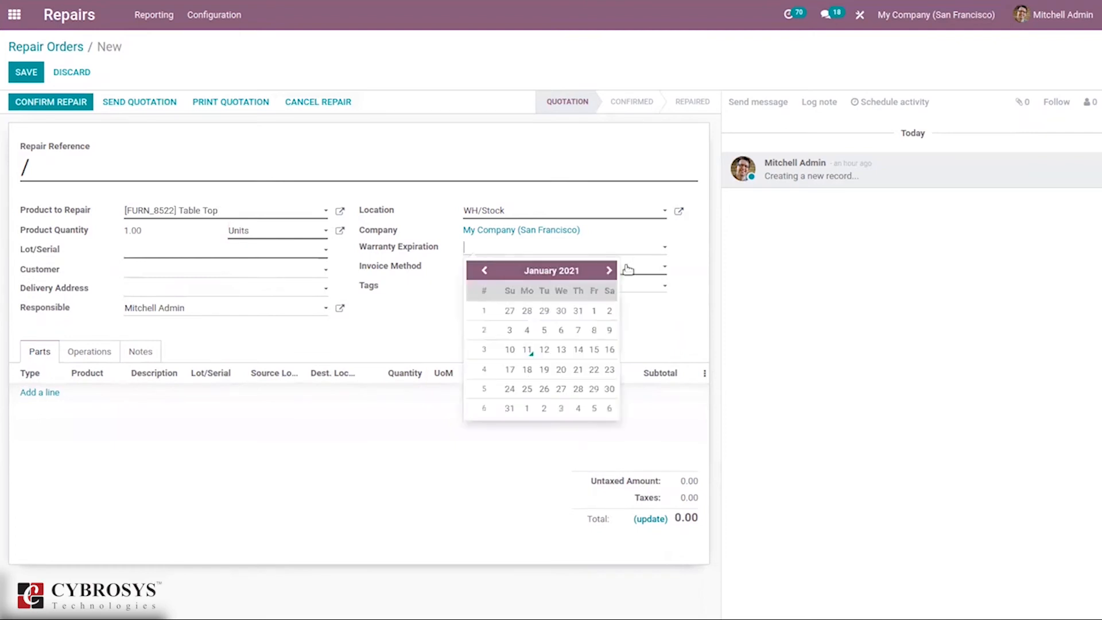
Set warranty expiry 02/28/2021, apply the Damage tag and create lot Lot9934.
{"action": "left_click", "coordinate": [608, 271]}
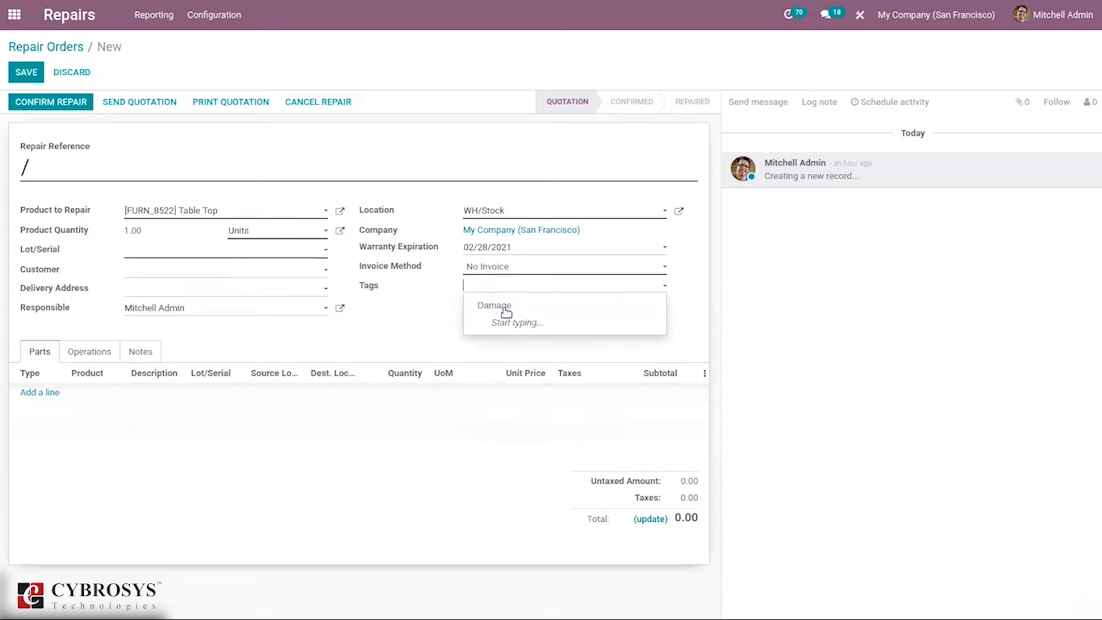
{"action": "left_click", "coordinate": [494, 306]}
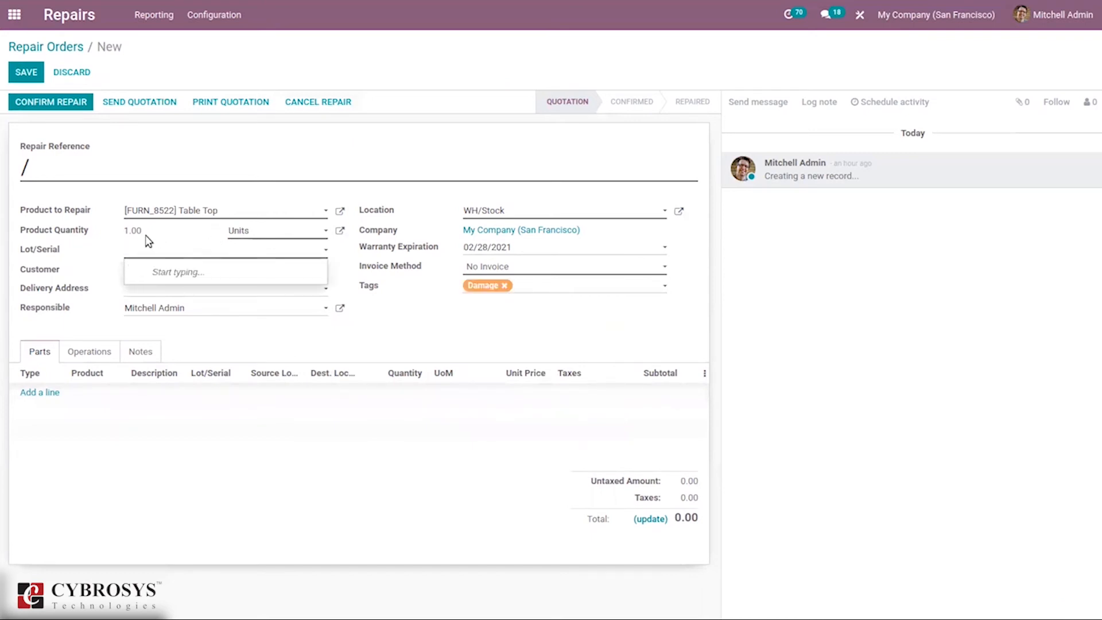
{"action": "type", "text": "L"}
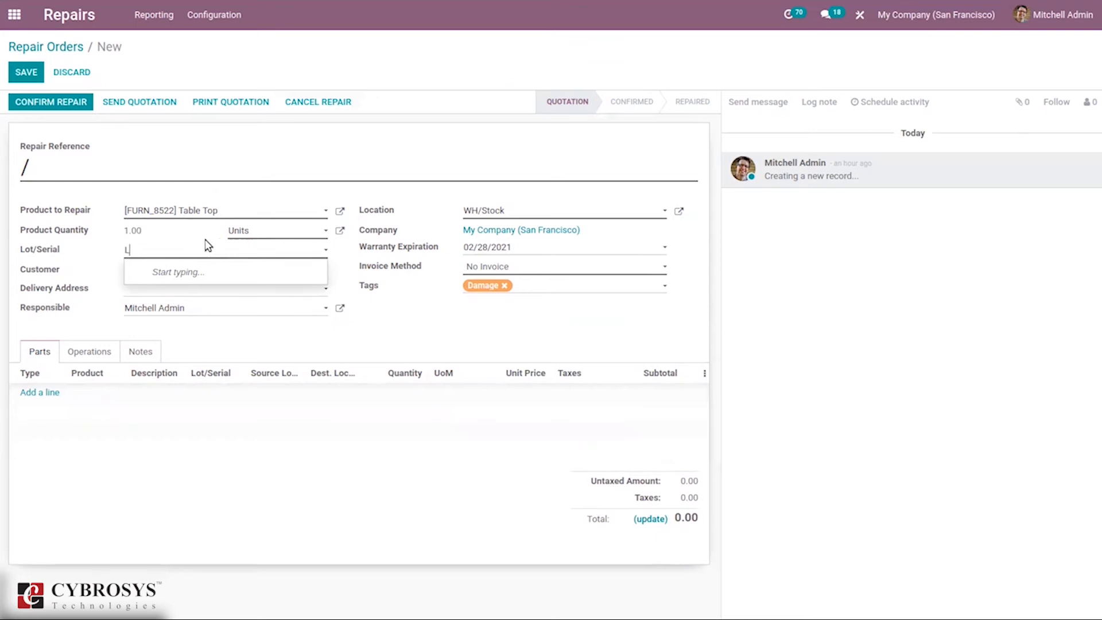
{"action": "type", "text": "ot9934"}
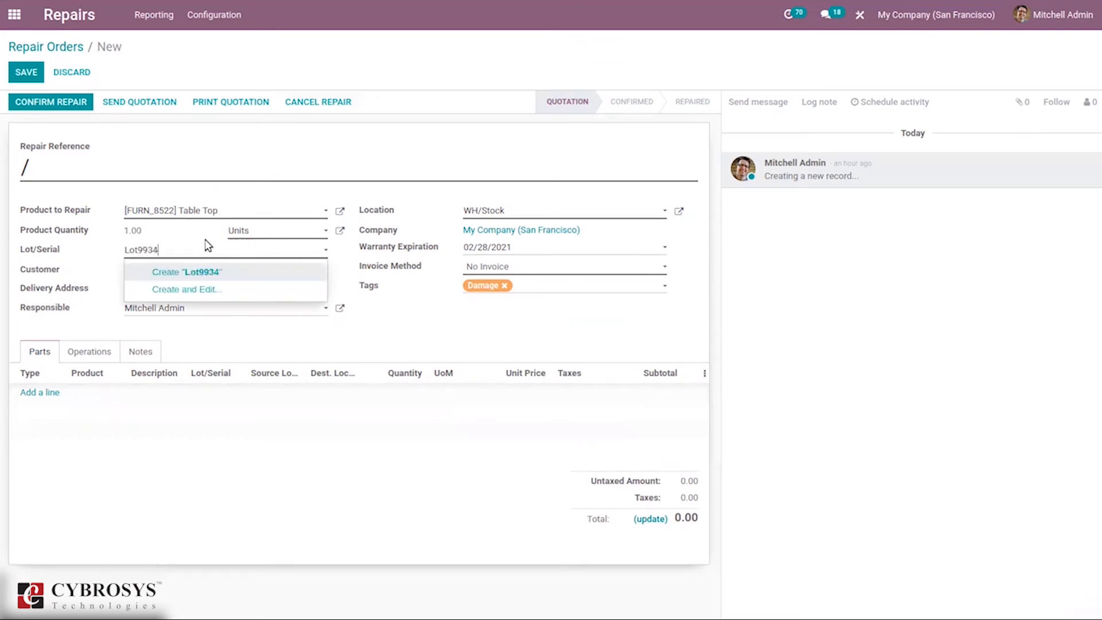
{"action": "left_click", "coordinate": [186, 272]}
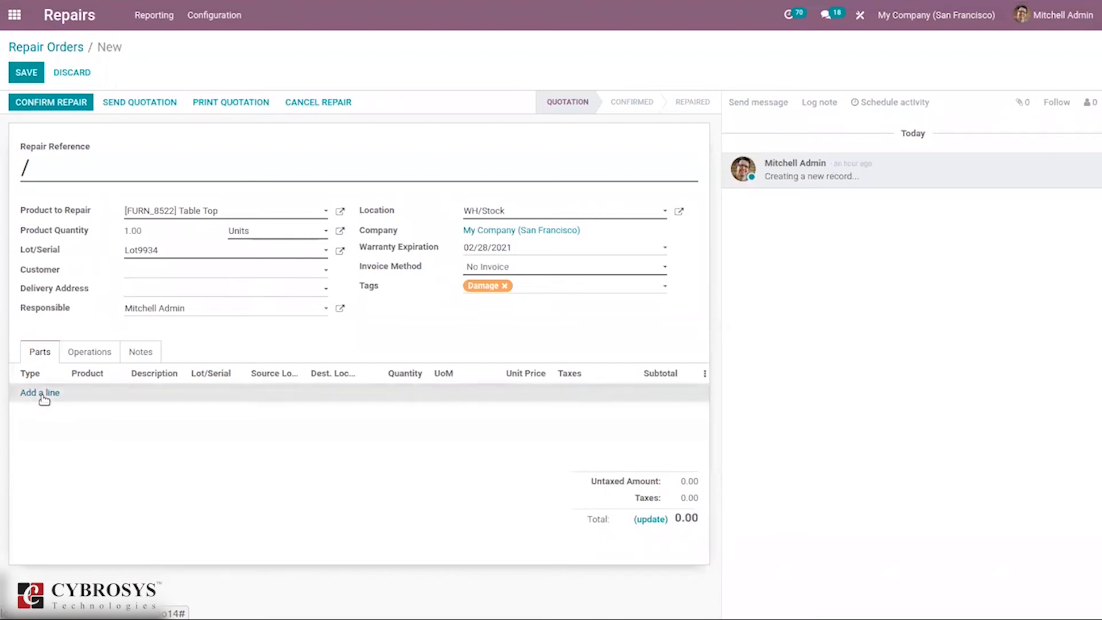
Add a Remove parts line for [FURN_7023] Wood Panel, 1 unit.
{"action": "left_click", "coordinate": [39, 392]}
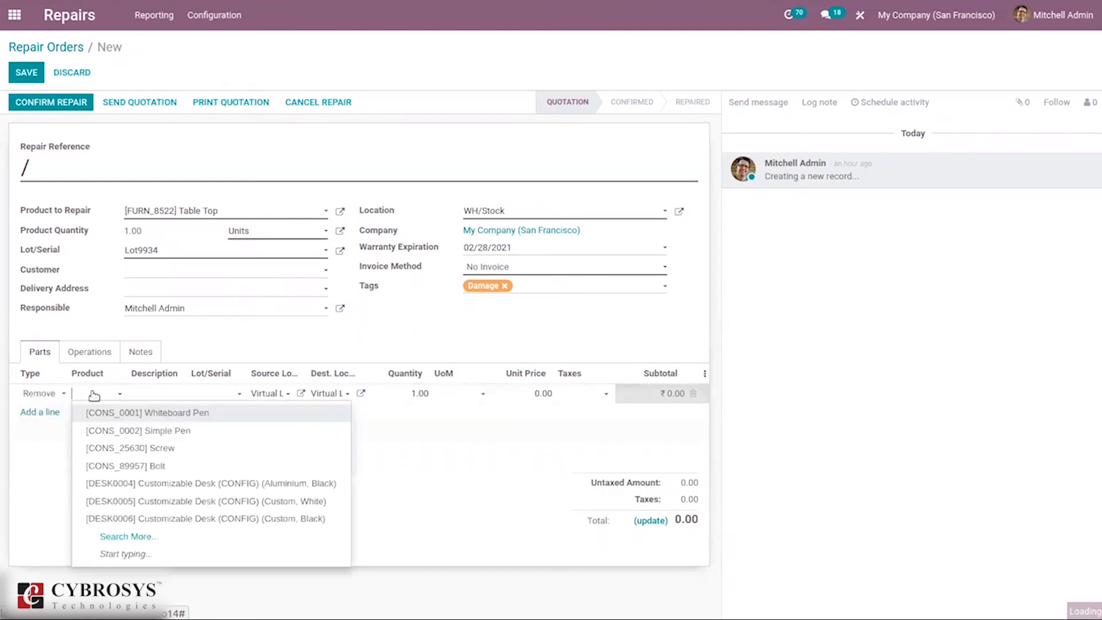
{"action": "type", "text": "woo"}
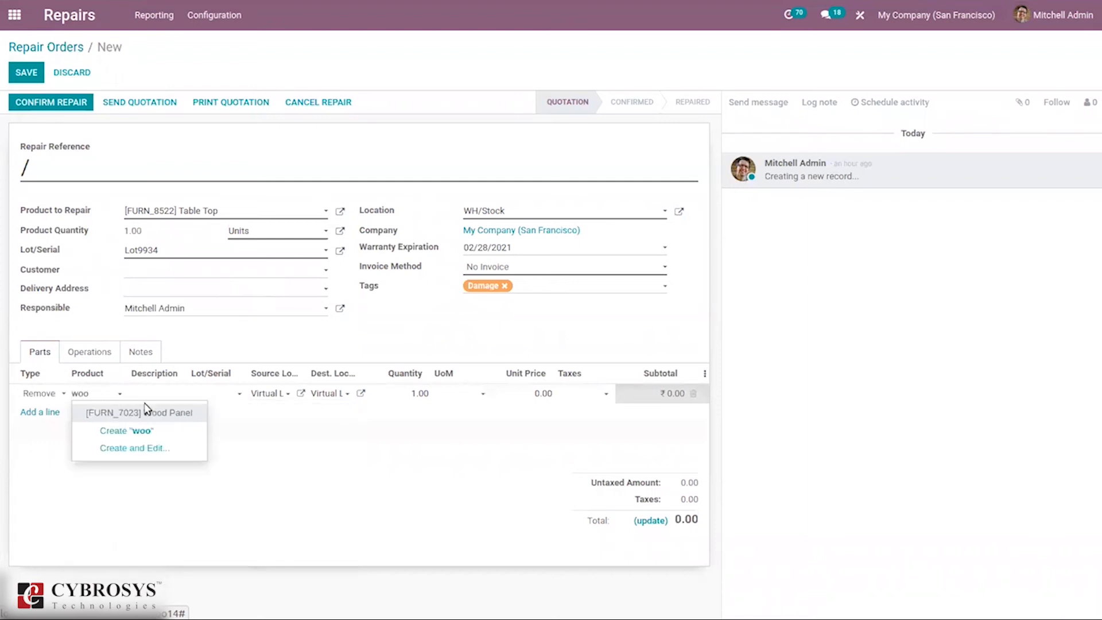
{"action": "left_click", "coordinate": [140, 412]}
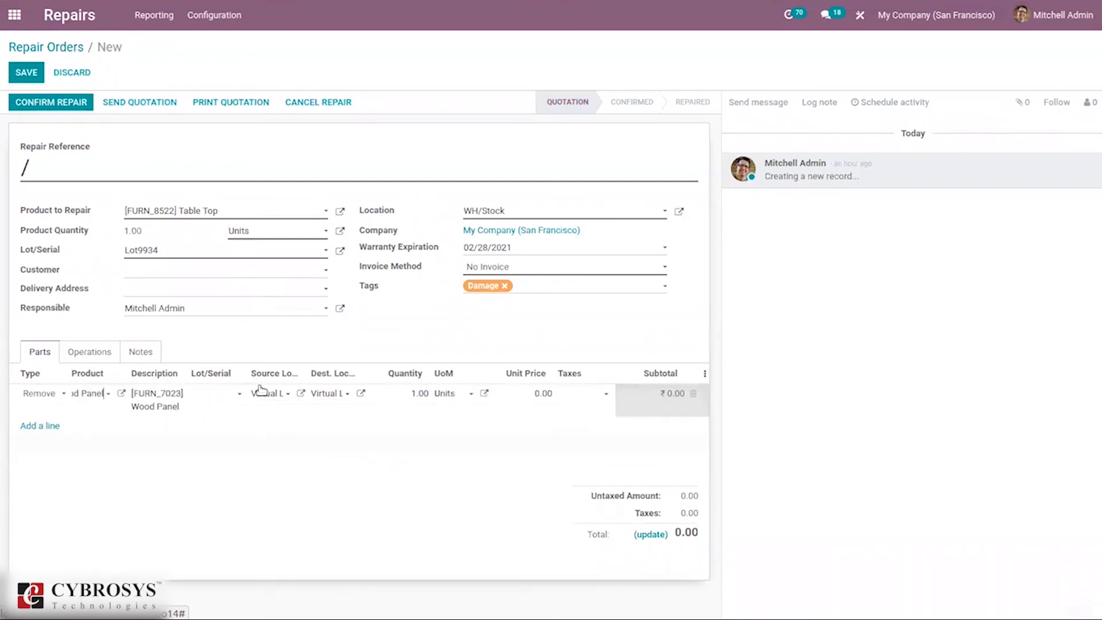
{"action": "mouse_move", "coordinate": [225, 378]}
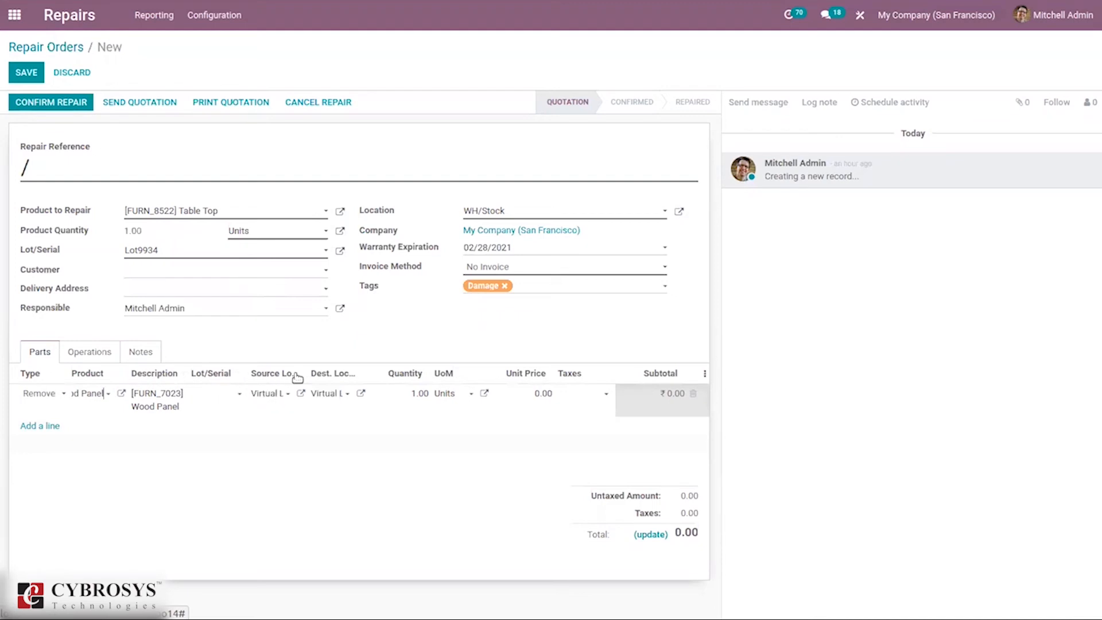
{"action": "mouse_move", "coordinate": [344, 380]}
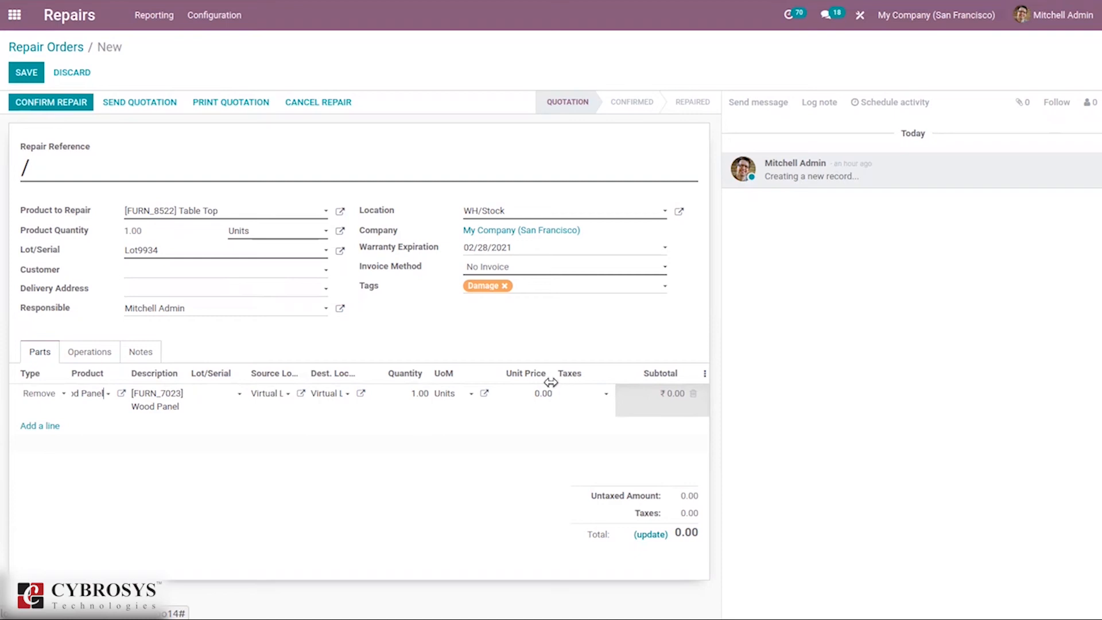
{"action": "mouse_move", "coordinate": [320, 300]}
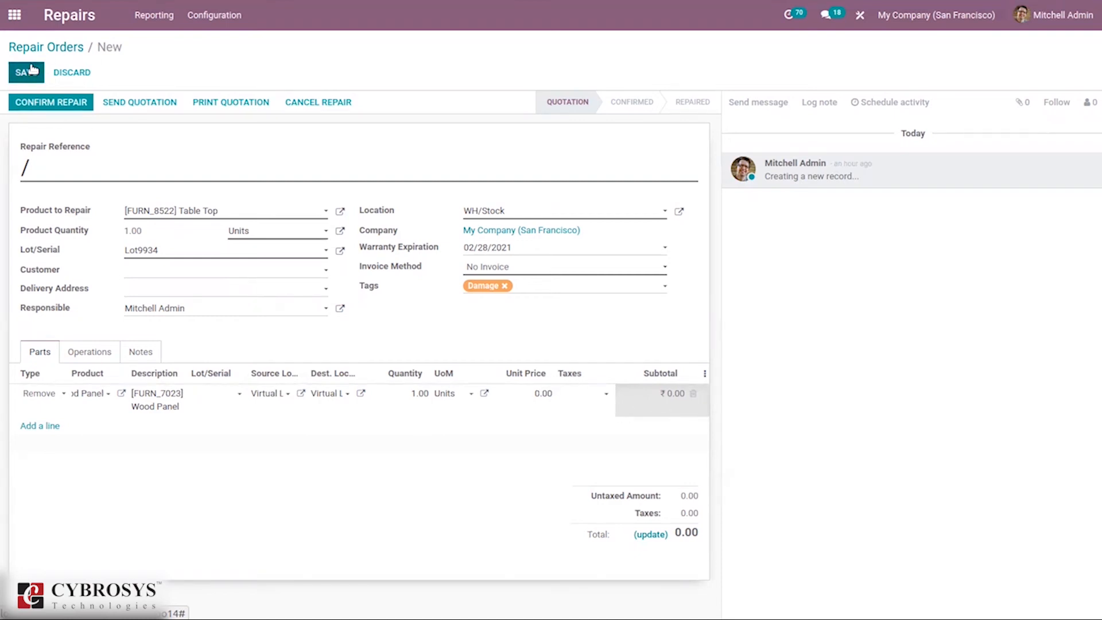
Save repair order RMA/00005 and confirm it despite the insufficient-quantity warning.
{"action": "left_click", "coordinate": [21, 73]}
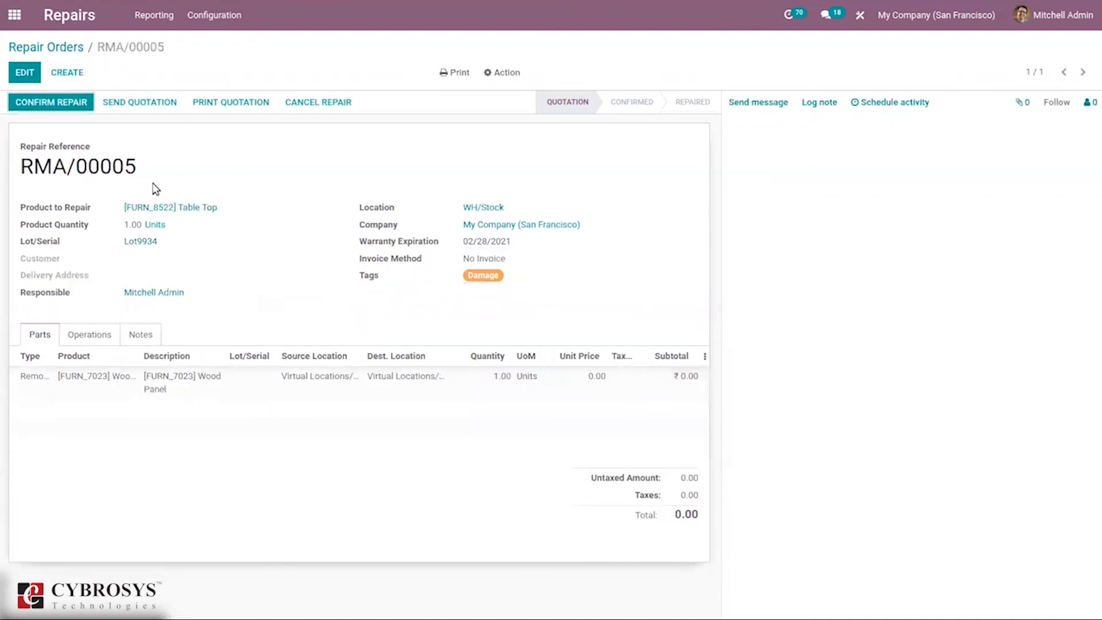
{"action": "left_click", "coordinate": [1056, 102]}
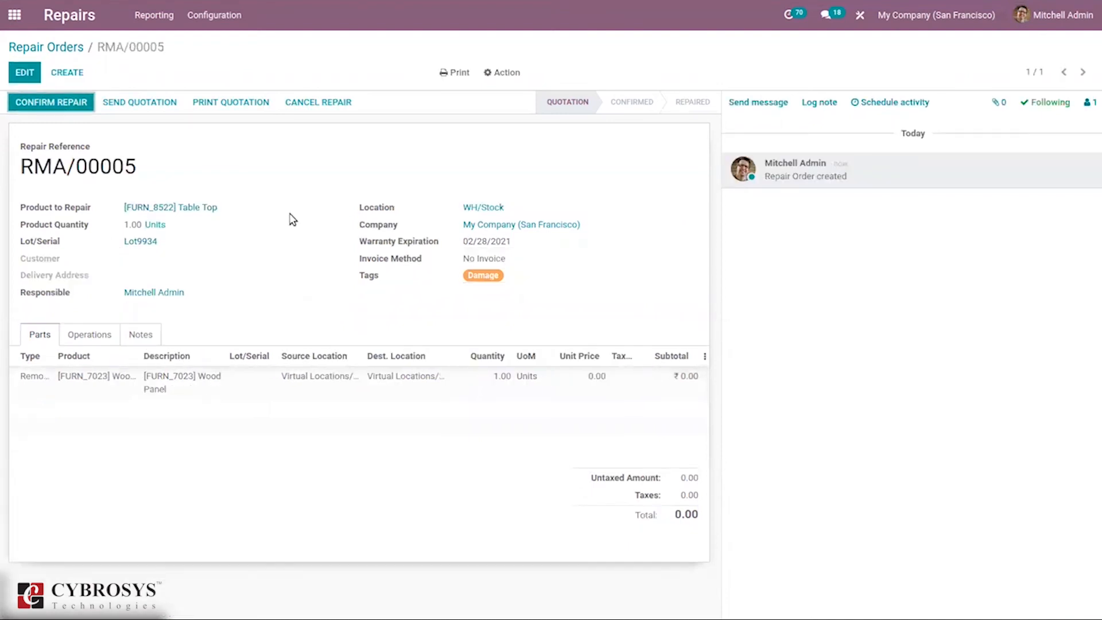
{"action": "mouse_move", "coordinate": [68, 107]}
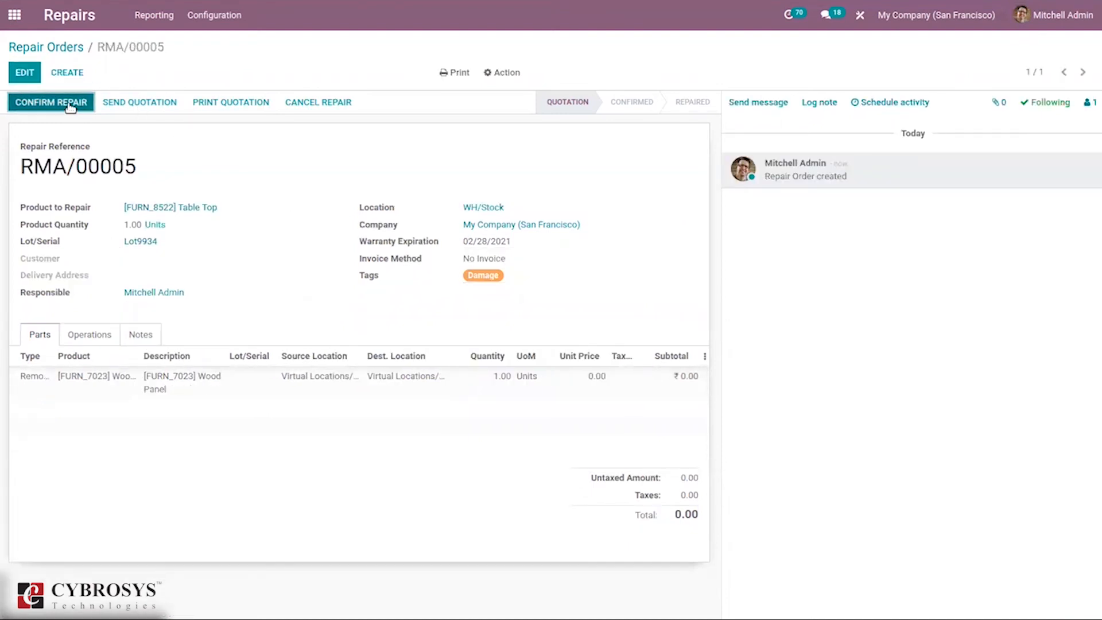
{"action": "left_click", "coordinate": [50, 102]}
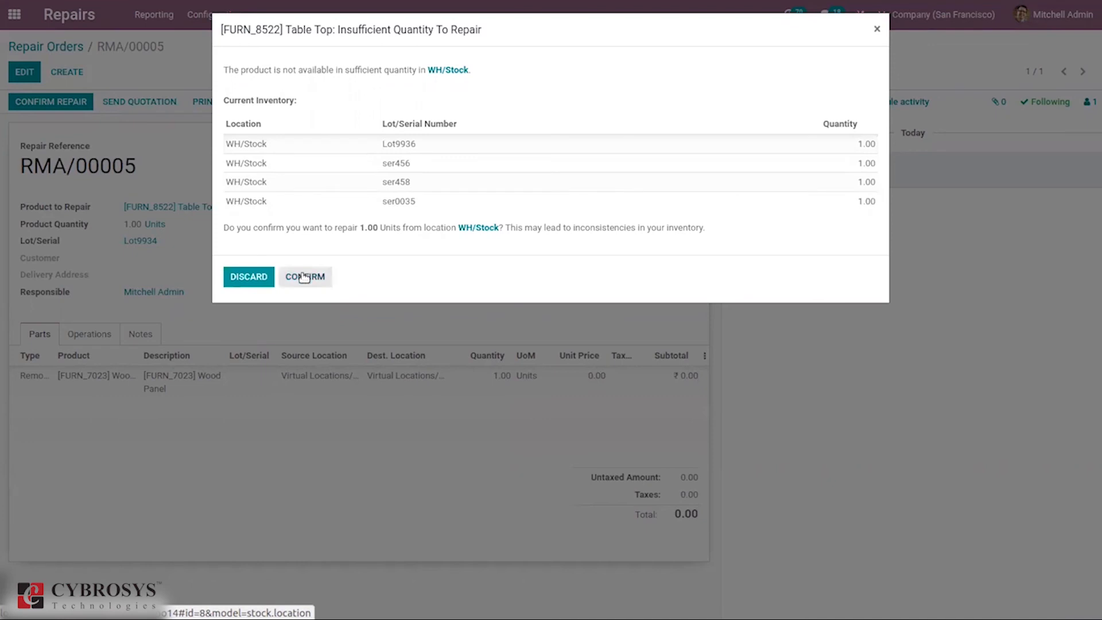
{"action": "left_click", "coordinate": [305, 277]}
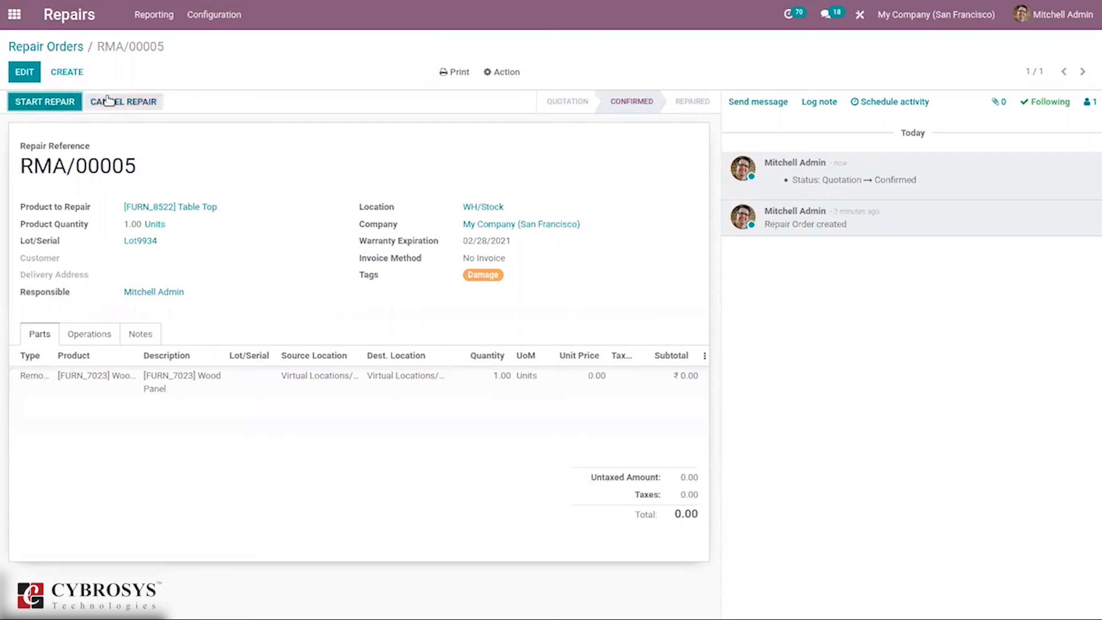
Start and end the repair so RMA/00005 shows as Repaired in the orders list.
{"action": "left_click", "coordinate": [43, 101]}
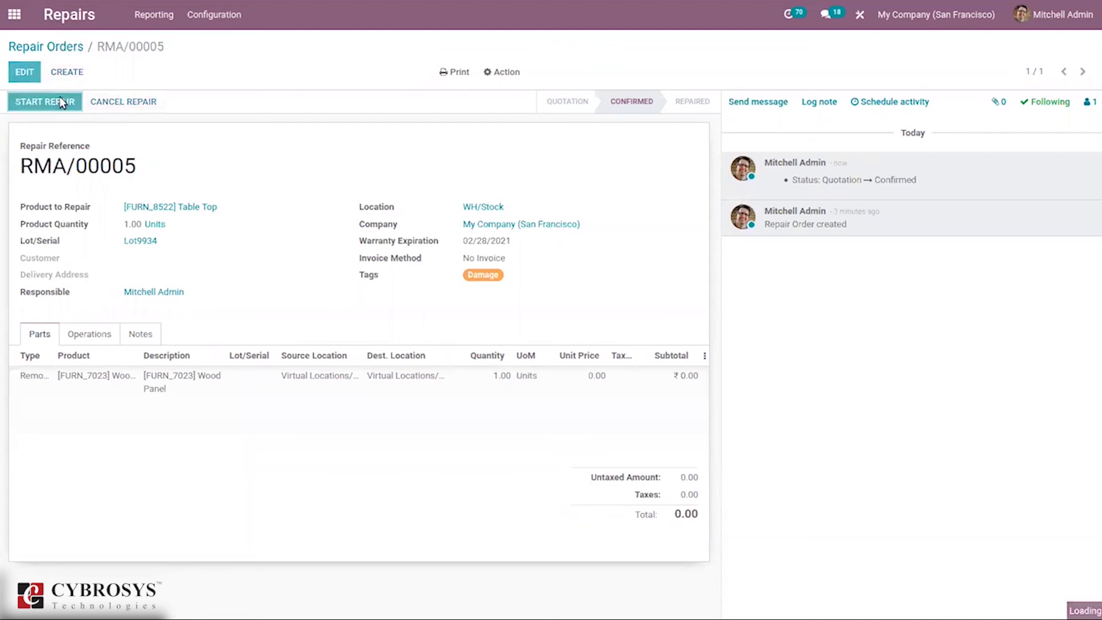
{"action": "left_click", "coordinate": [43, 101]}
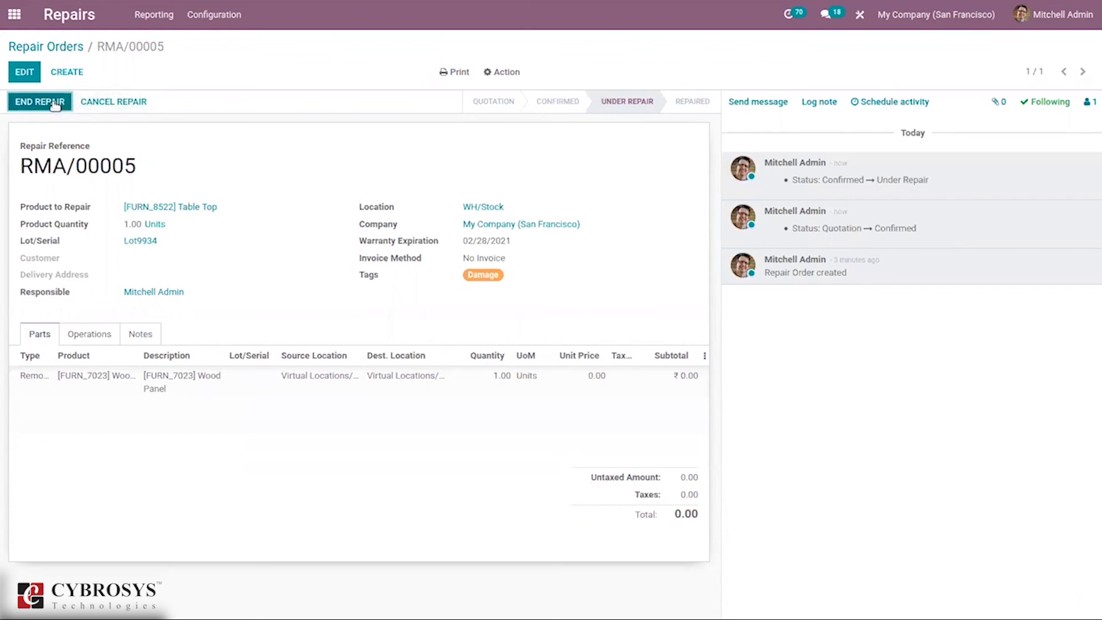
{"action": "left_click", "coordinate": [39, 101]}
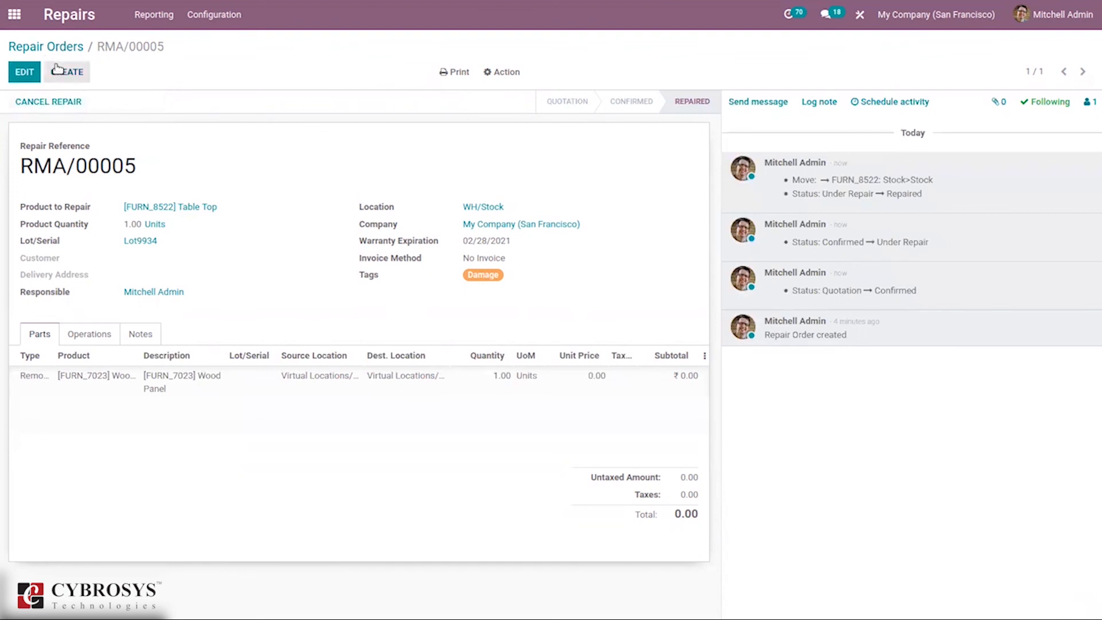
{"action": "left_click", "coordinate": [45, 46]}
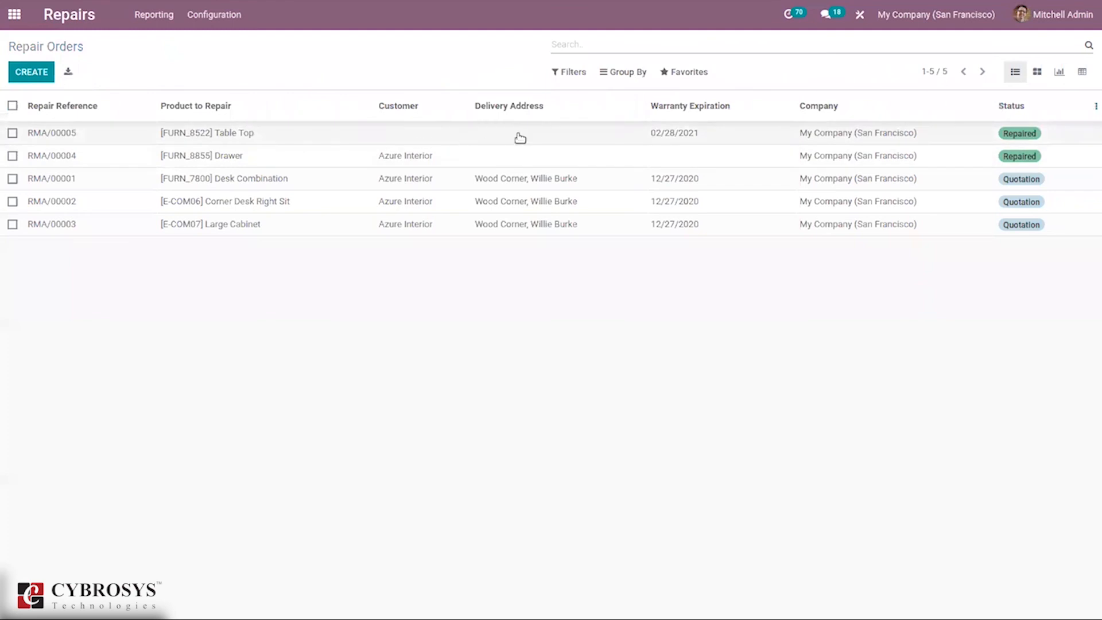
{"action": "mouse_move", "coordinate": [971, 165]}
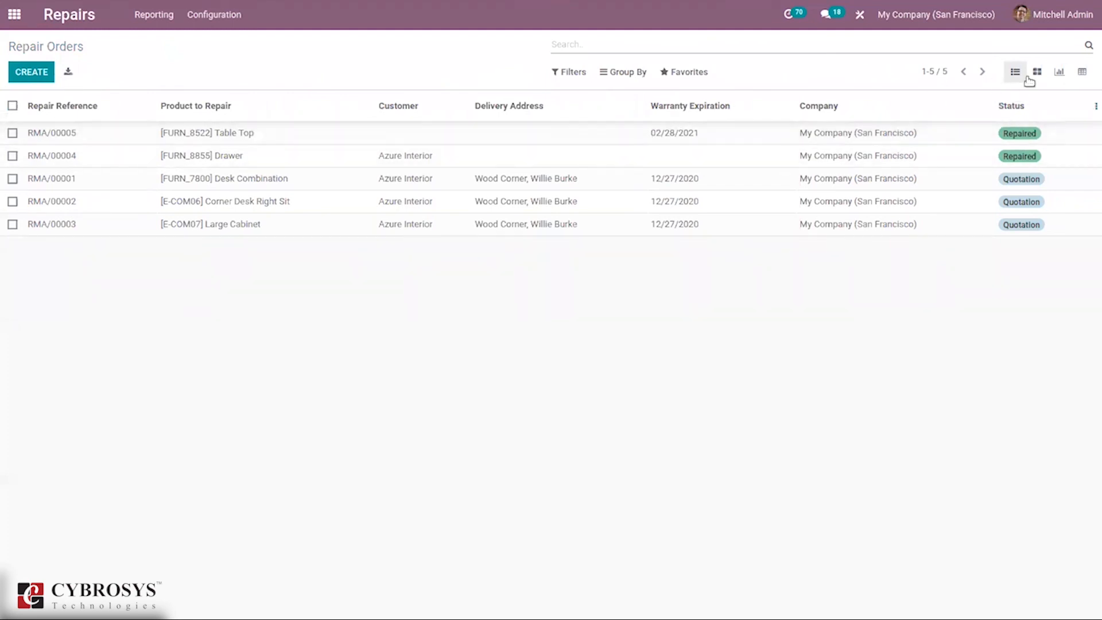
{"action": "left_click", "coordinate": [1036, 72]}
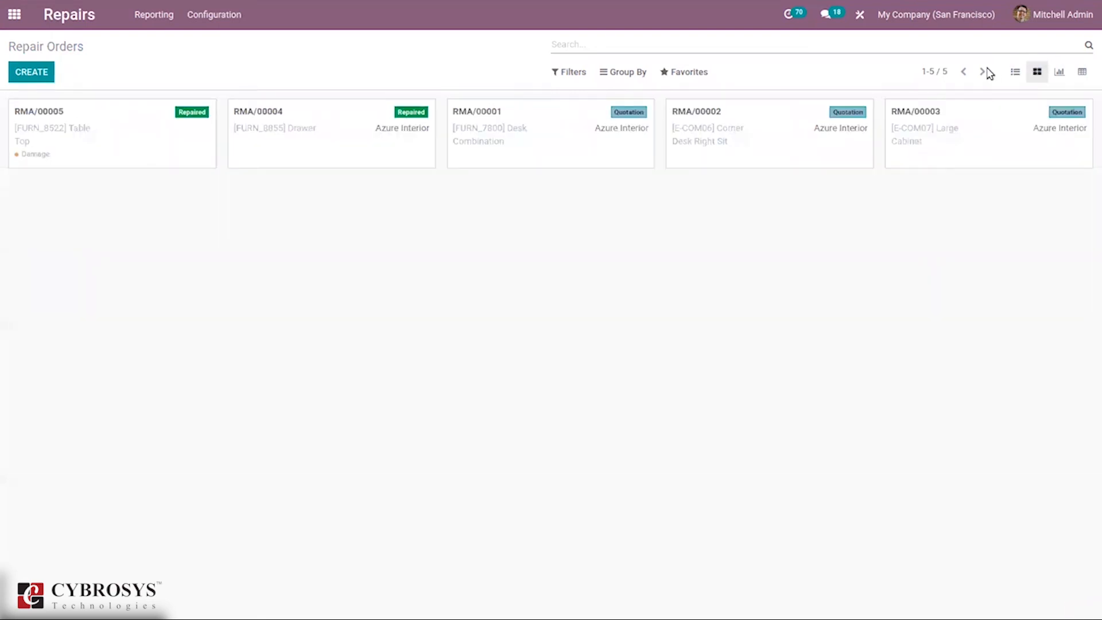
{"action": "left_click", "coordinate": [1014, 71]}
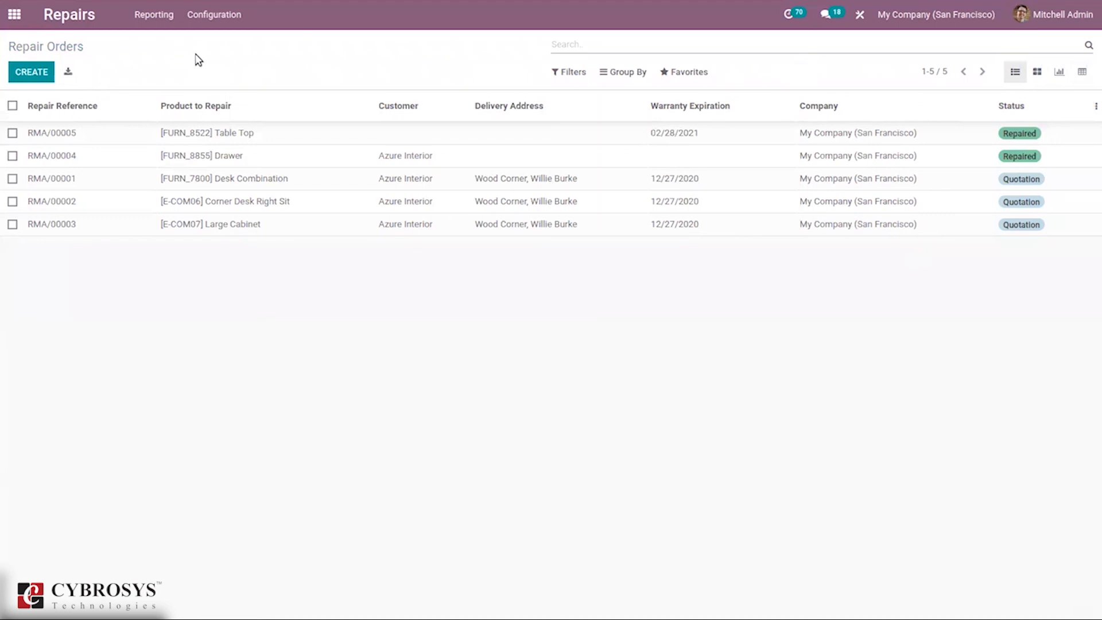
{"action": "mouse_move", "coordinate": [569, 72]}
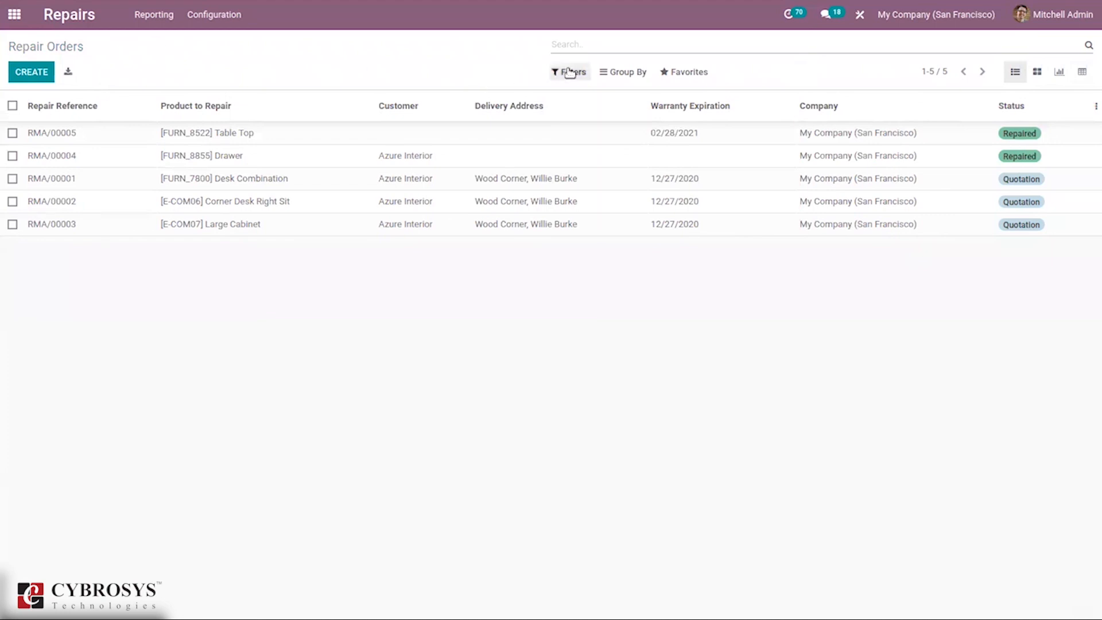
{"action": "left_click", "coordinate": [572, 71]}
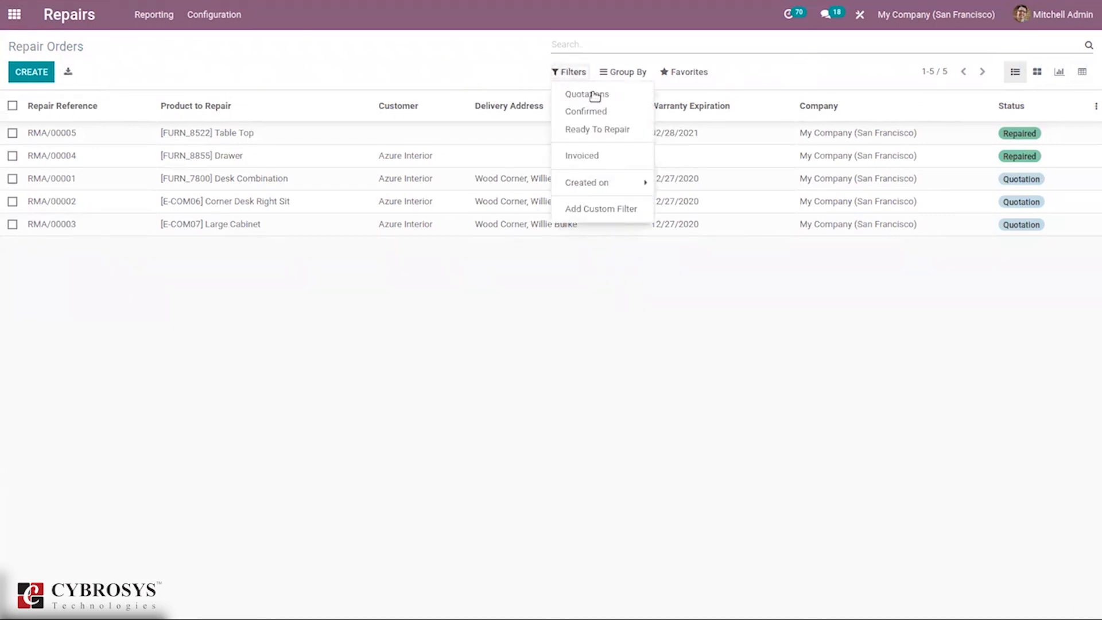
{"action": "mouse_move", "coordinate": [601, 155]}
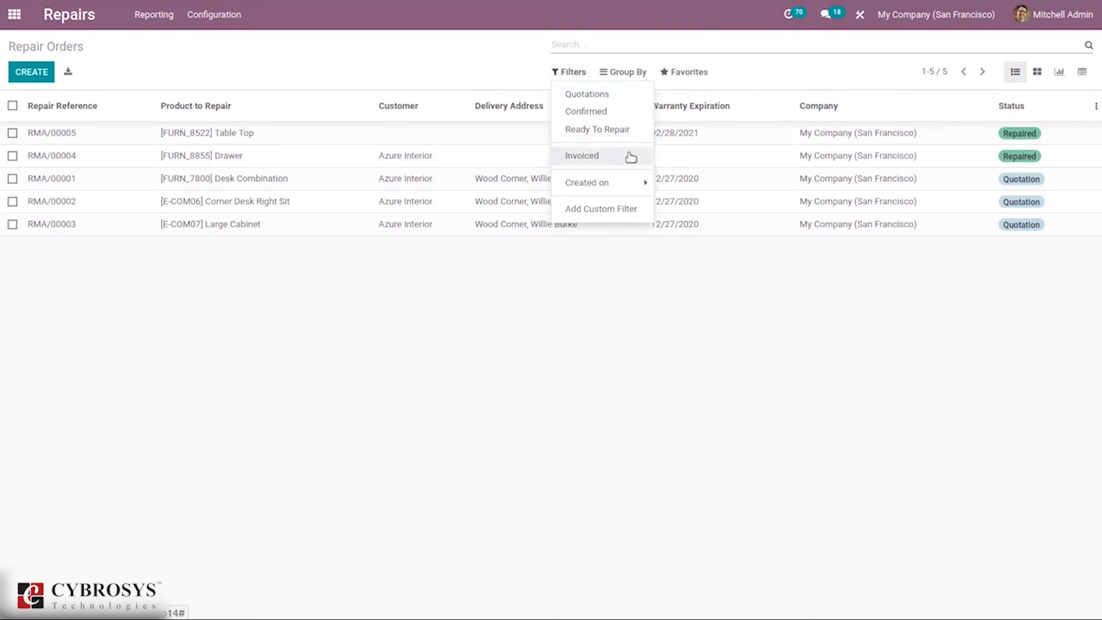
{"action": "left_click", "coordinate": [627, 72]}
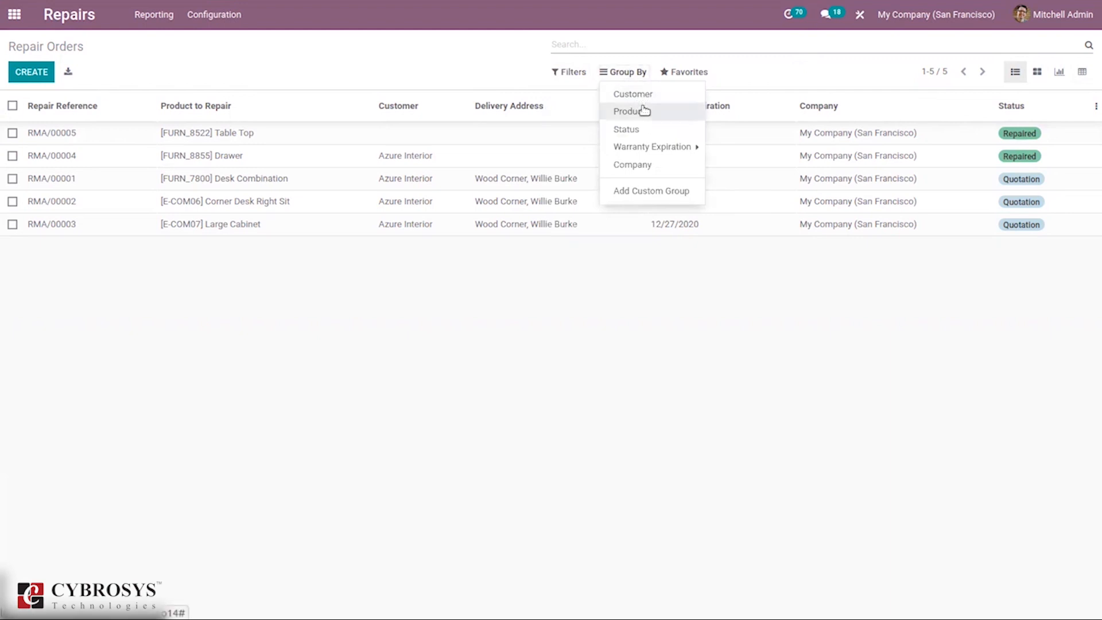
{"action": "mouse_move", "coordinate": [652, 147]}
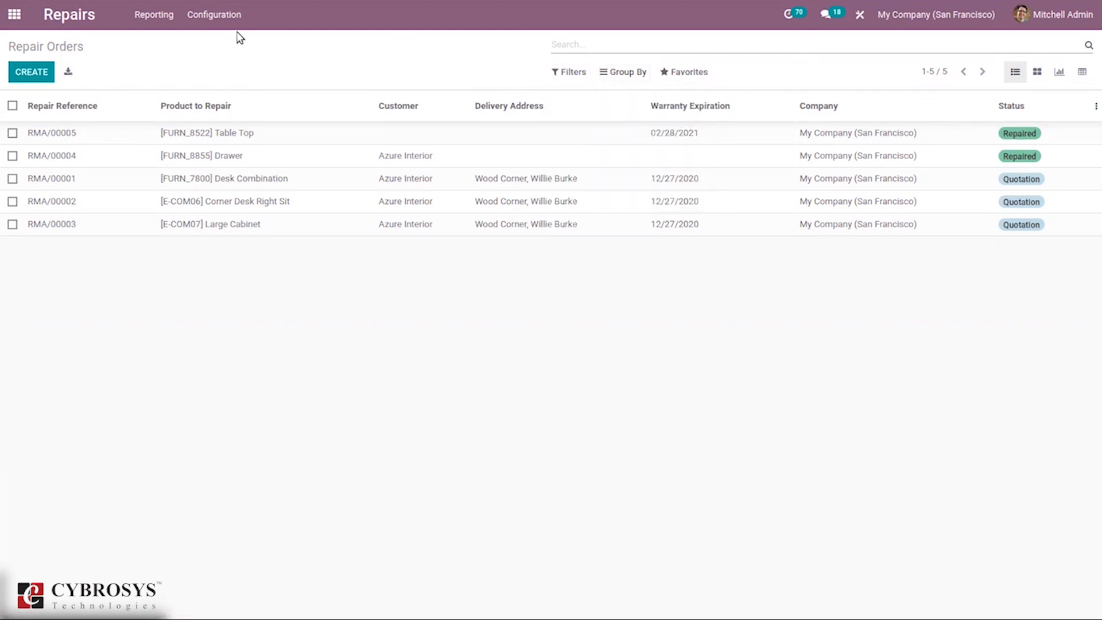
{"action": "left_click", "coordinate": [214, 13]}
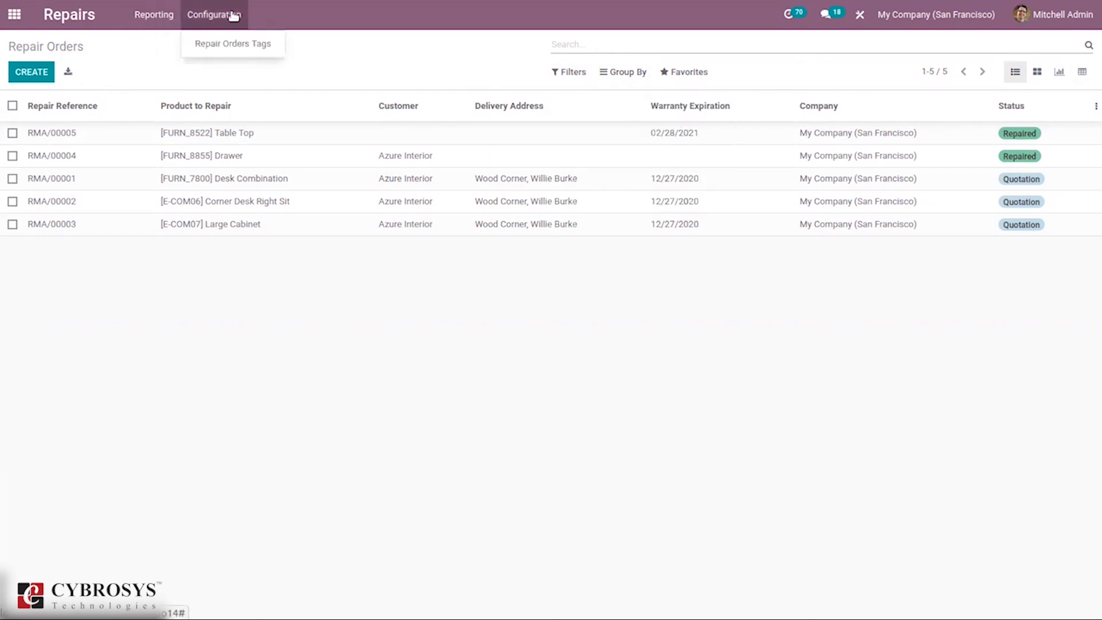
{"action": "left_click", "coordinate": [231, 43]}
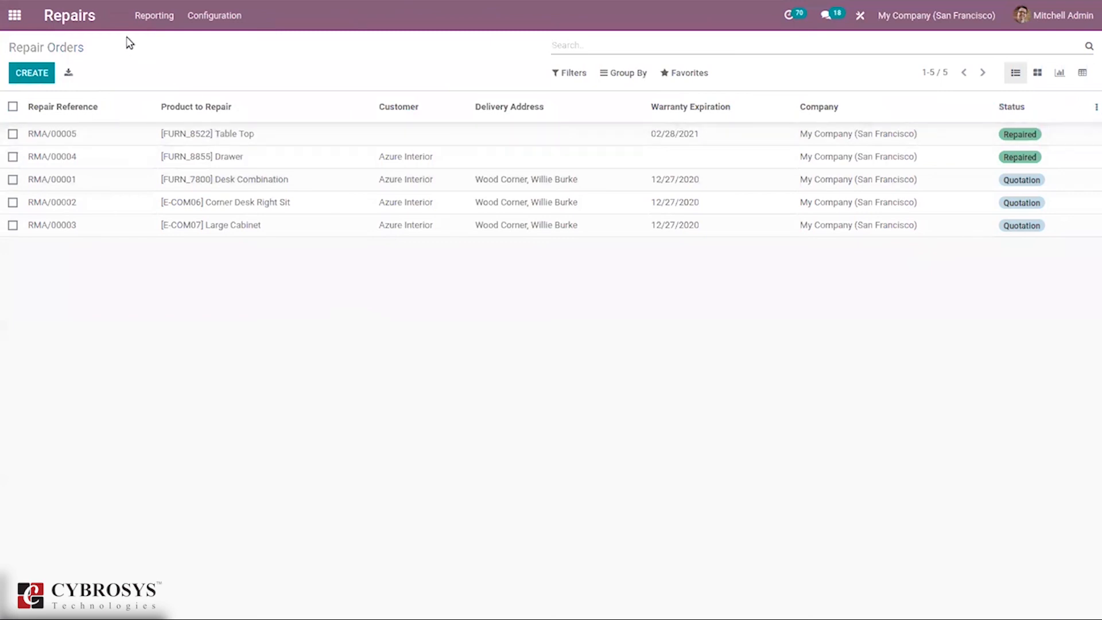
{"action": "mouse_move", "coordinate": [699, 386]}
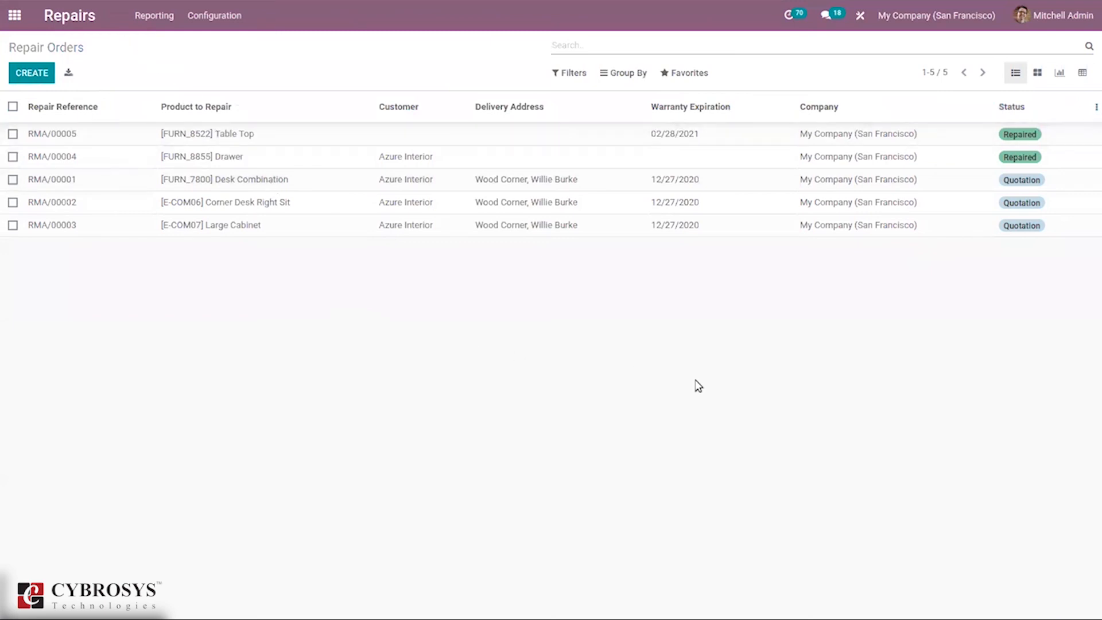